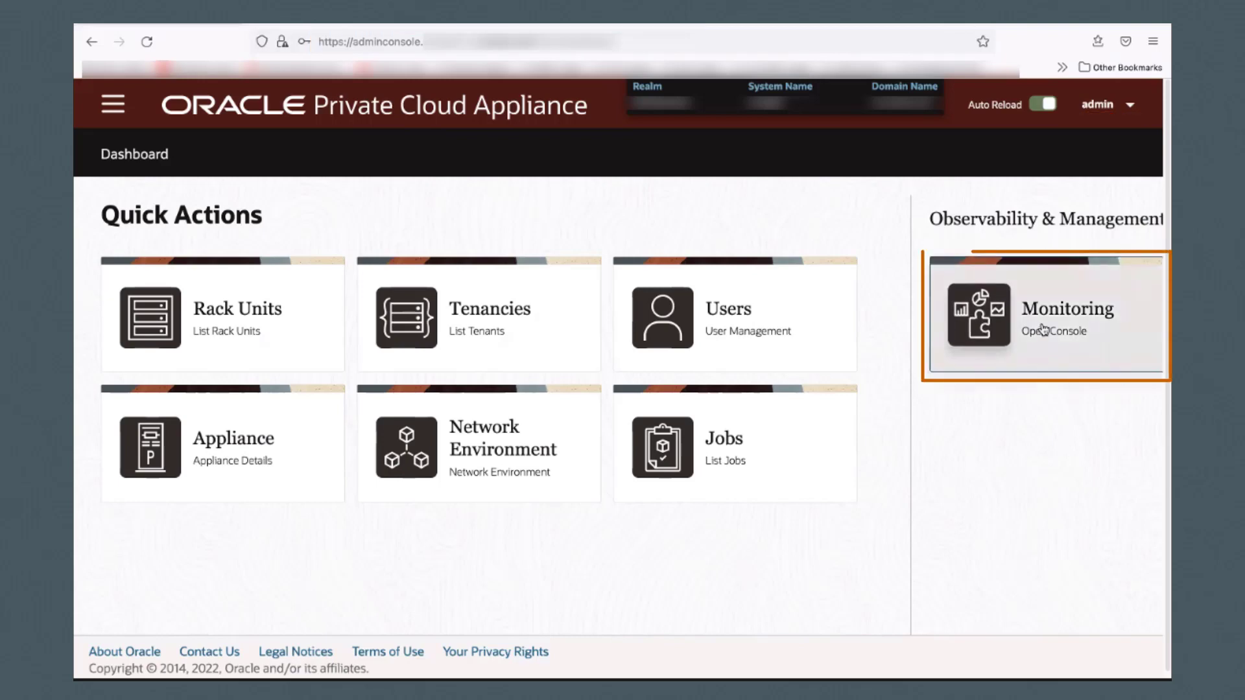
Launch the Monitoring console card to reach the Grafana home page.
{"action": "left_click", "coordinate": [1045, 318]}
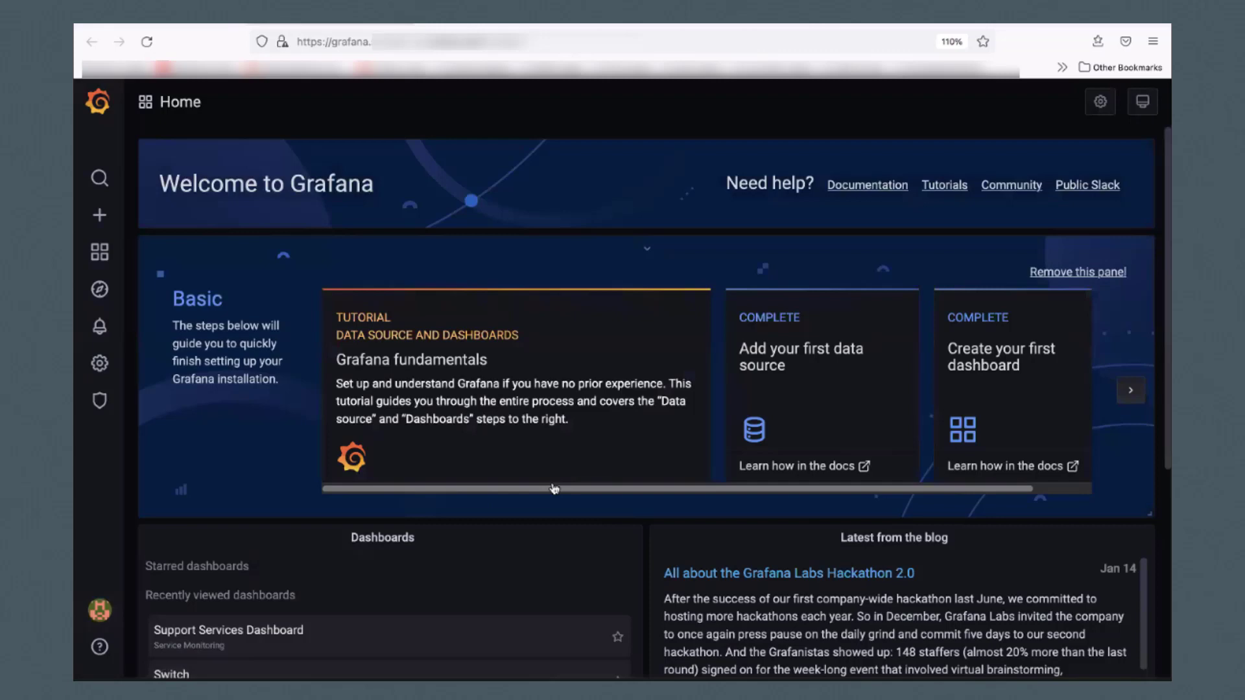
Reveal the Configuration submenu from the gear icon in the left sidebar.
{"action": "left_click", "coordinate": [397, 41]}
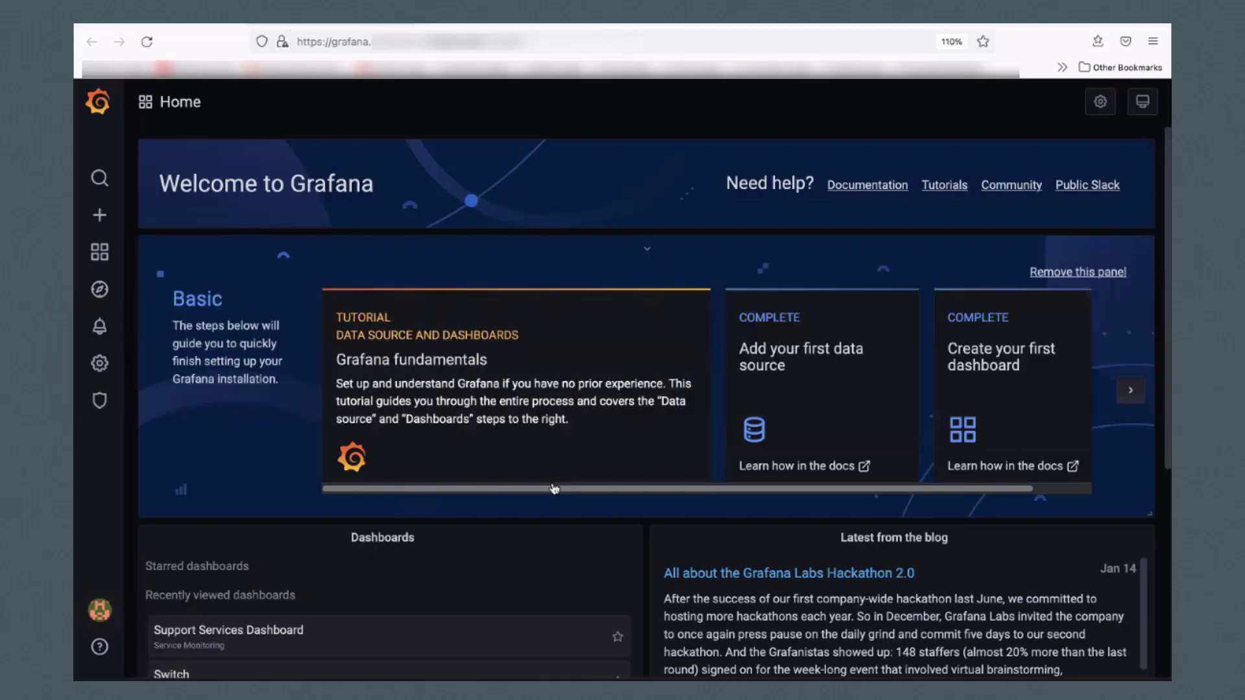
{"action": "left_click", "coordinate": [100, 363]}
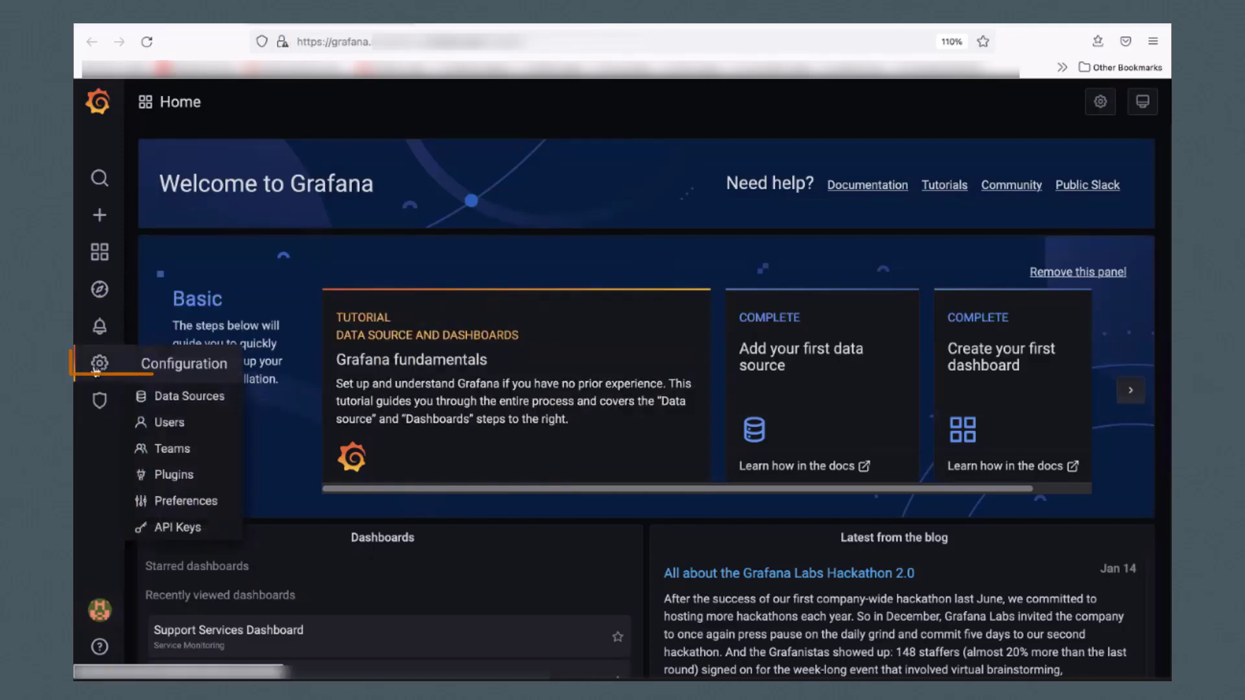
{"action": "left_click", "coordinate": [189, 397]}
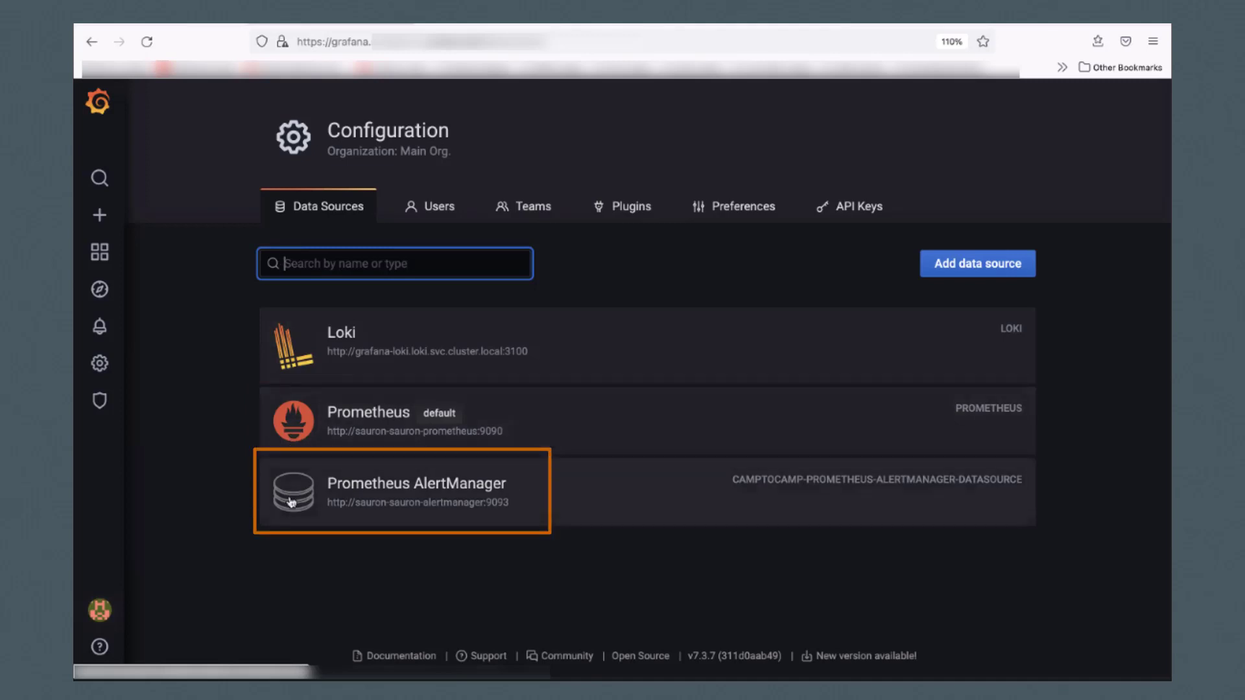
{"action": "left_click", "coordinate": [99, 252]}
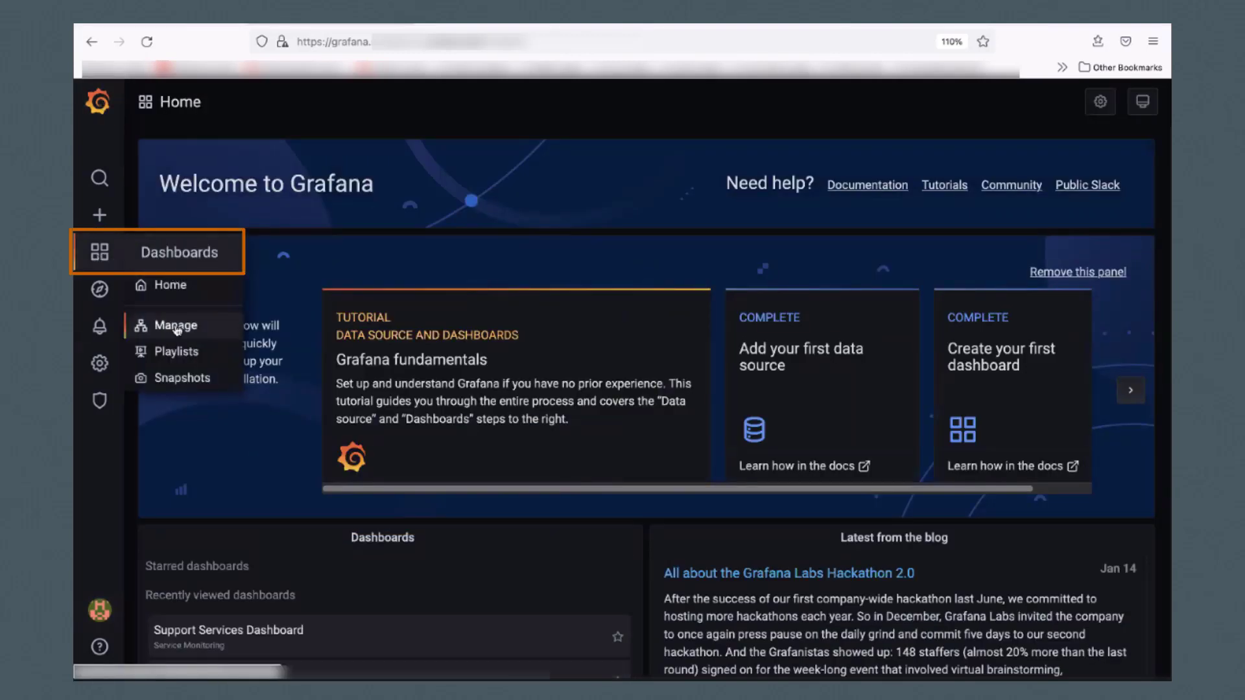
Show the Dashboards Manage list and expand the Kubernetes Monitoring folder.
{"action": "left_click", "coordinate": [173, 325]}
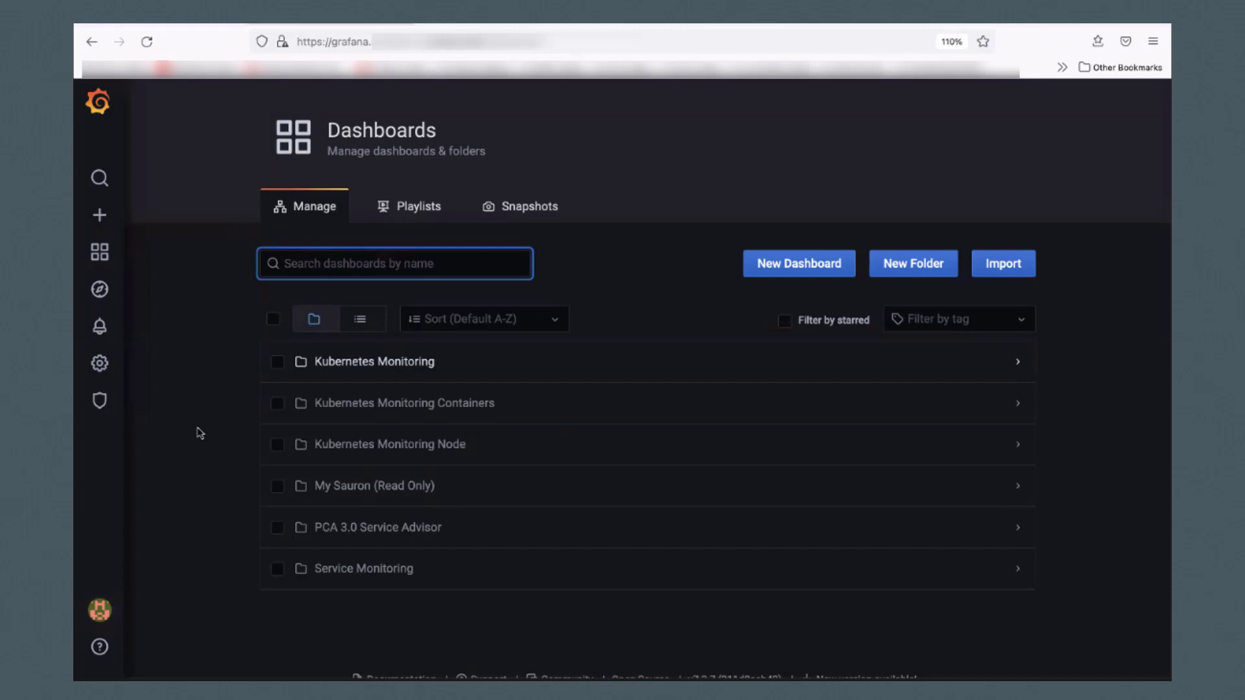
{"action": "left_click", "coordinate": [394, 264]}
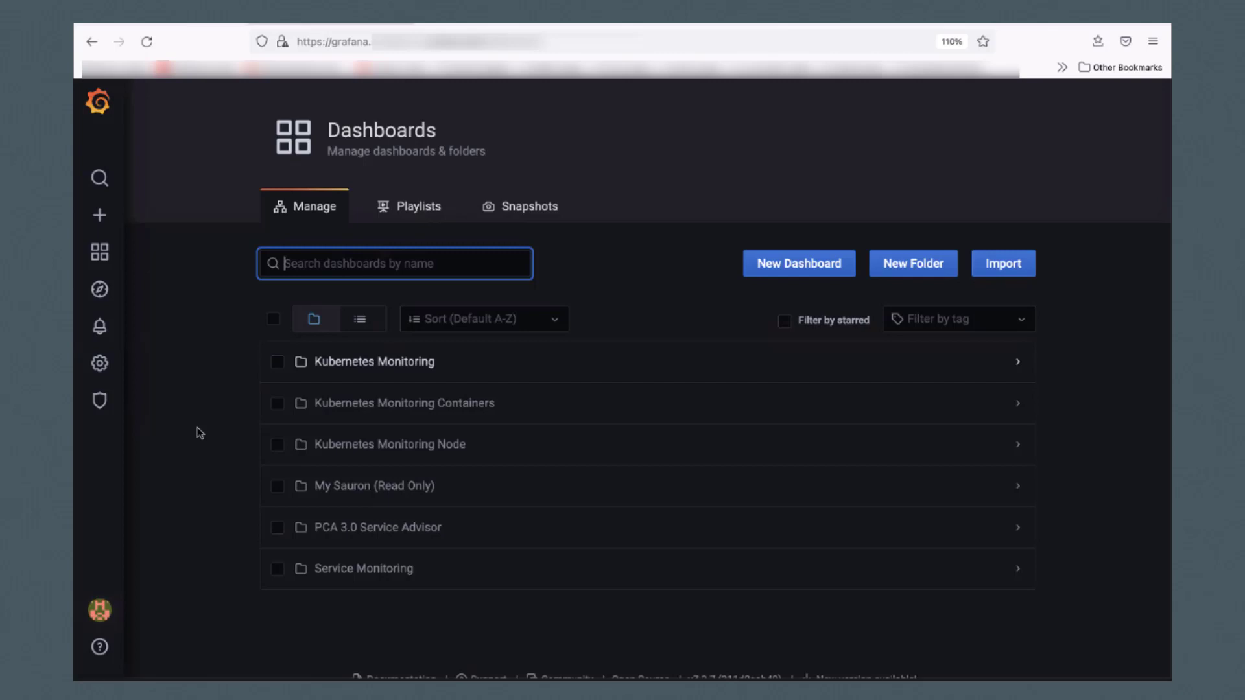
{"action": "left_click", "coordinate": [374, 362]}
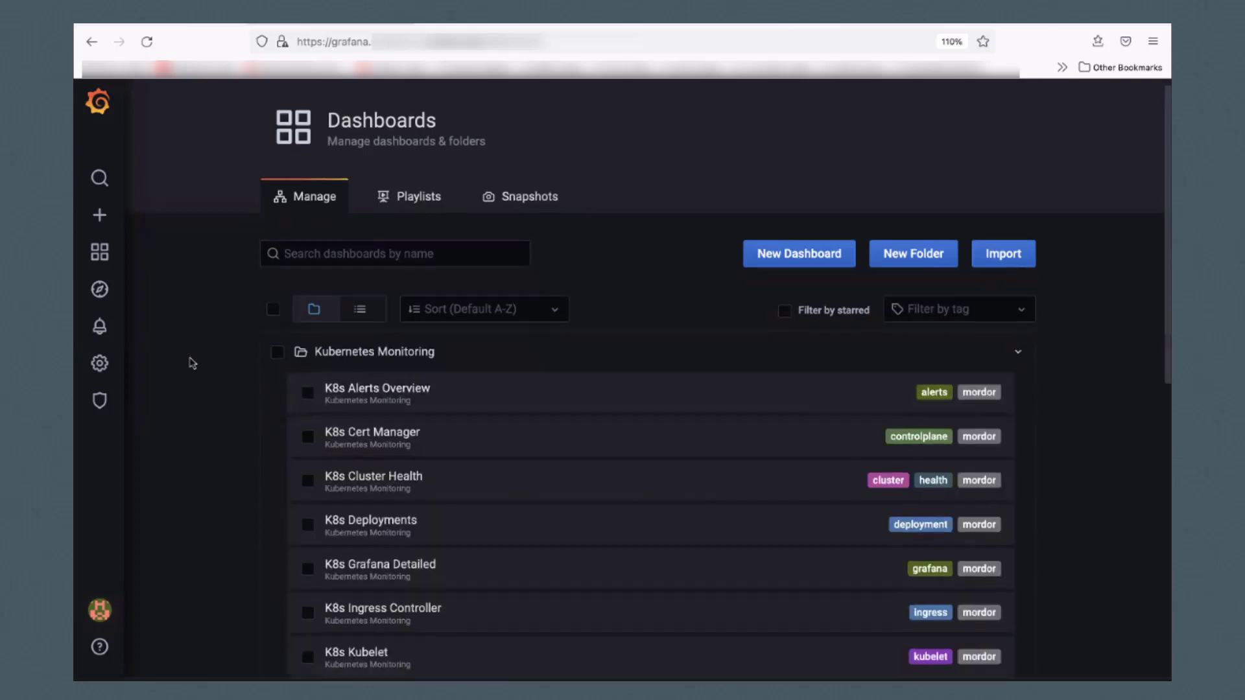
{"action": "scroll", "scroll_direction": "down", "scroll_amount": 3}
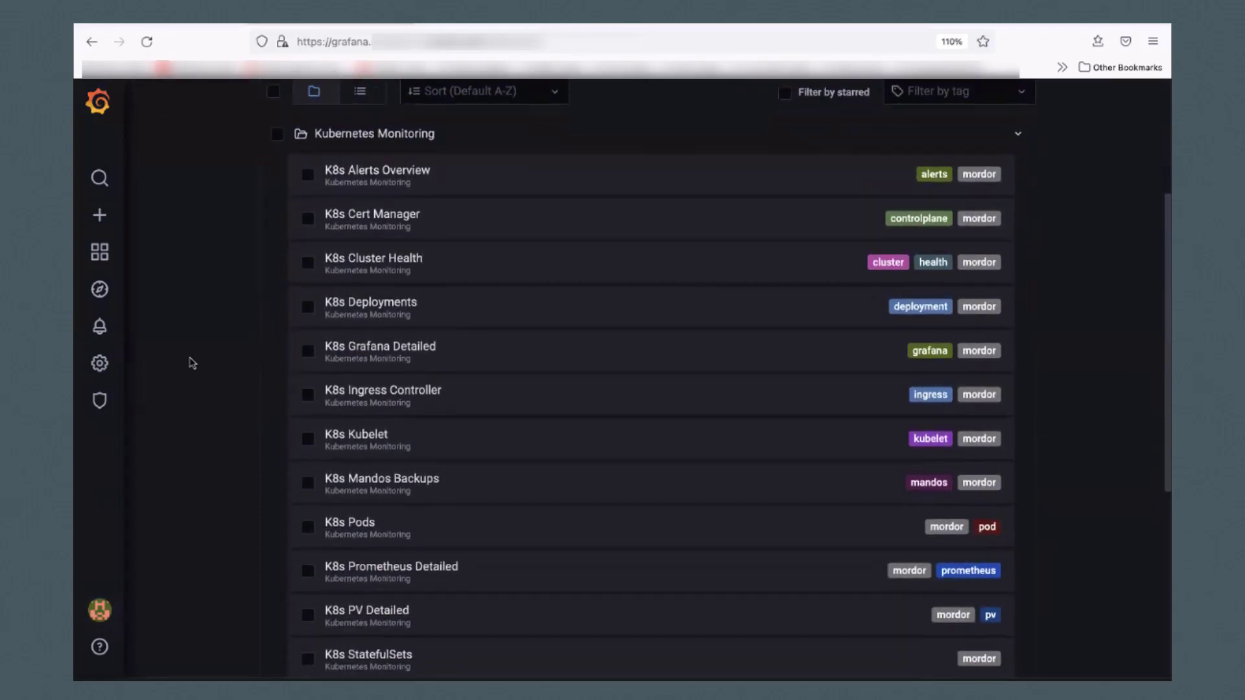
{"action": "scroll", "scroll_direction": "down", "scroll_amount": 3}
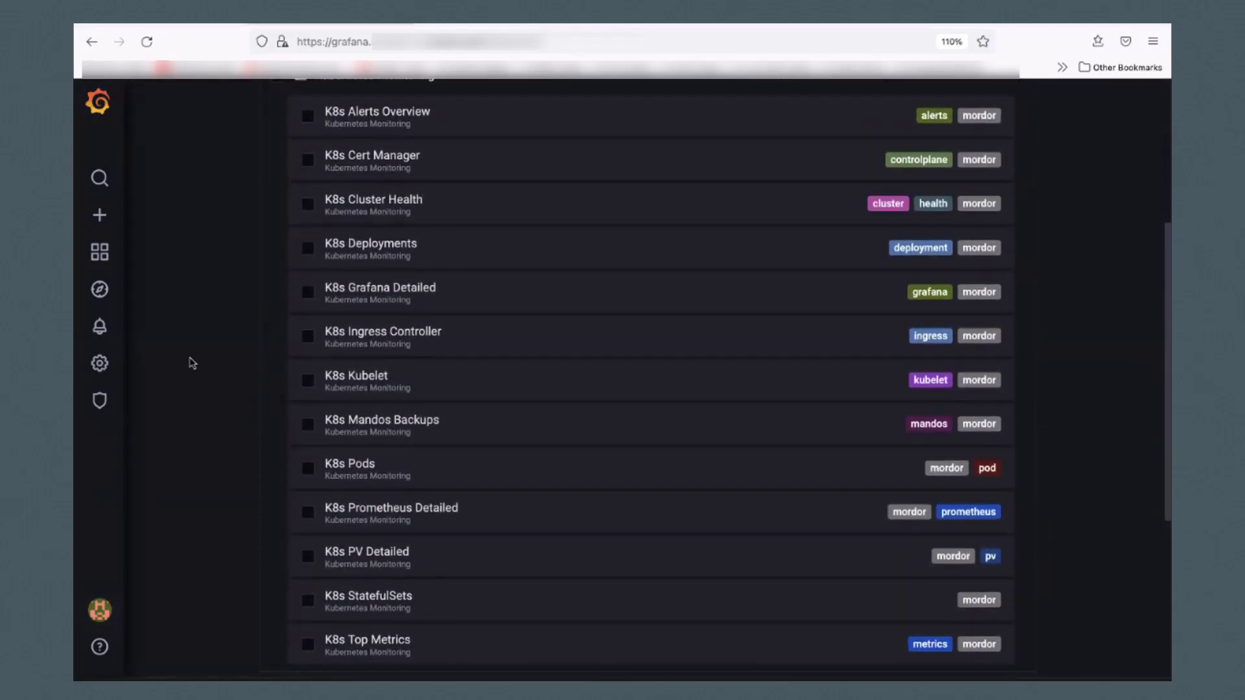
{"action": "scroll", "scroll_direction": "down", "scroll_amount": 3}
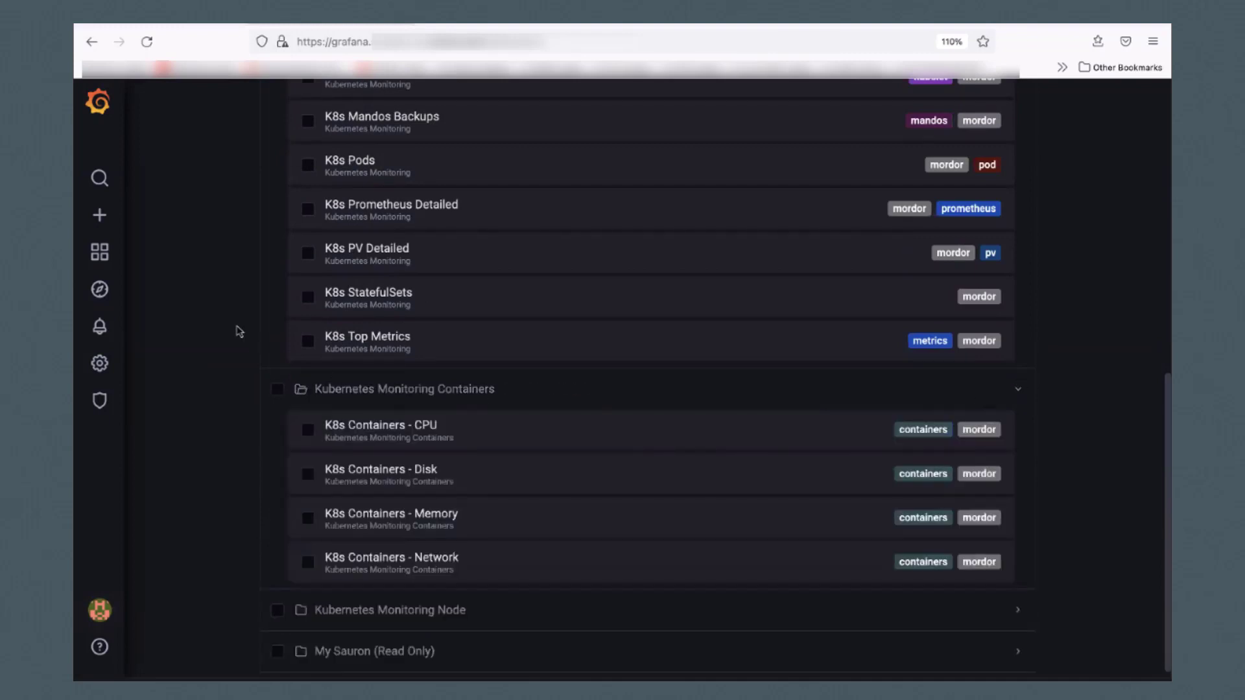
{"action": "scroll", "scroll_direction": "down", "scroll_amount": 3}
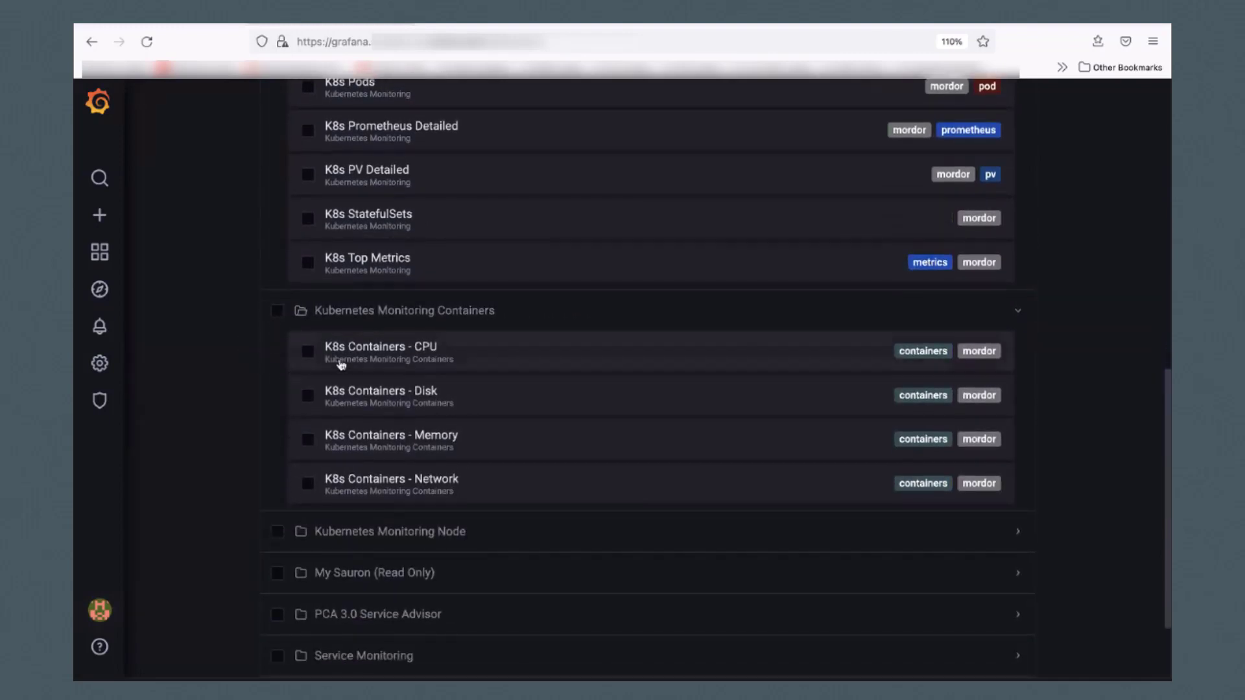
{"action": "mouse_move", "coordinate": [217, 355]}
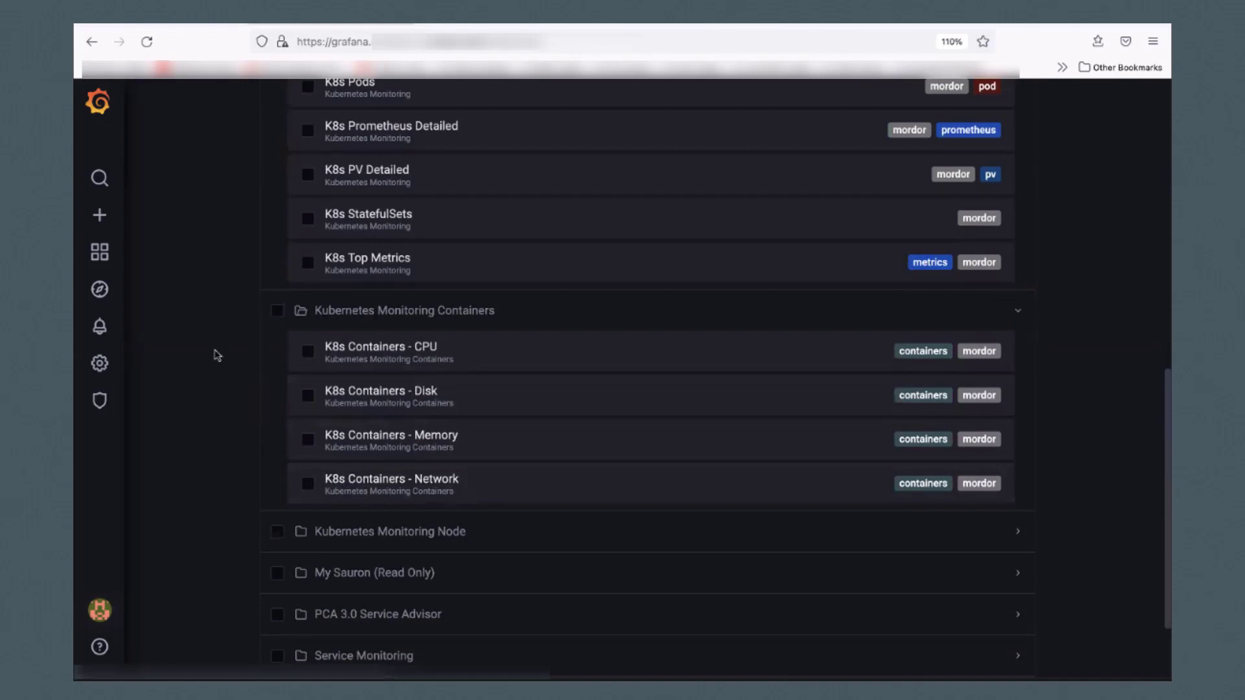
{"action": "scroll", "scroll_direction": "down", "scroll_amount": 3}
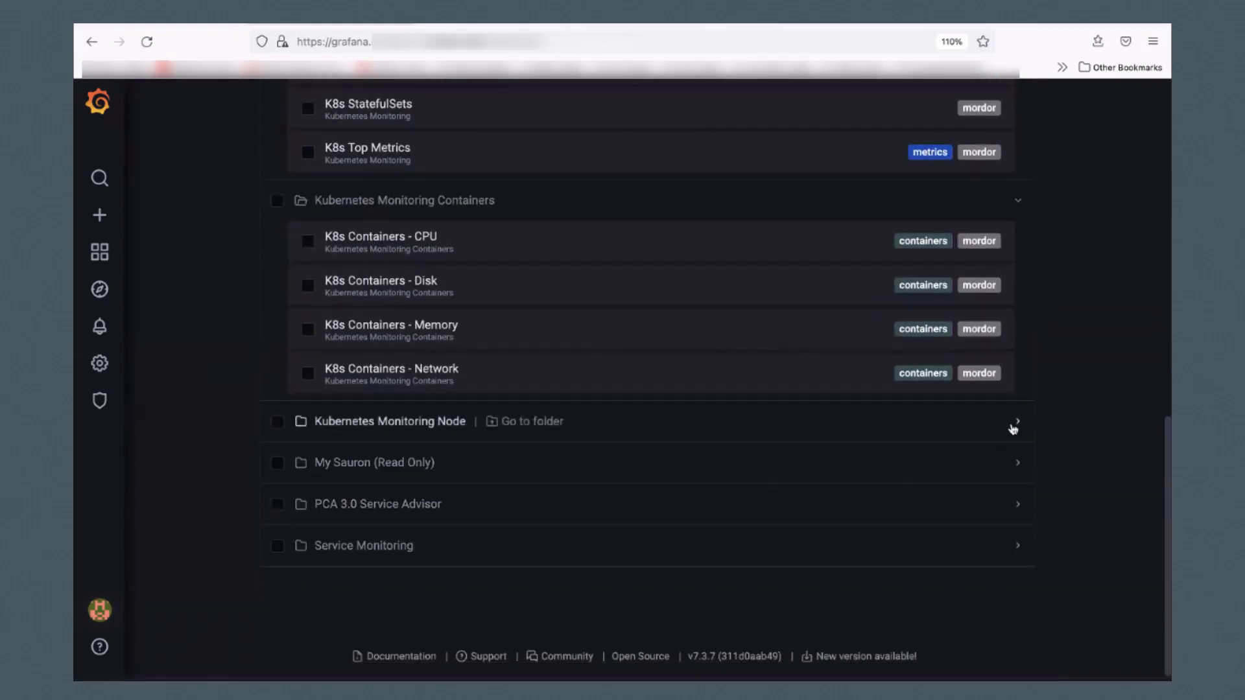
Expand the Kubernetes Monitoring Node folder and browse its dashboards.
{"action": "left_click", "coordinate": [1015, 421]}
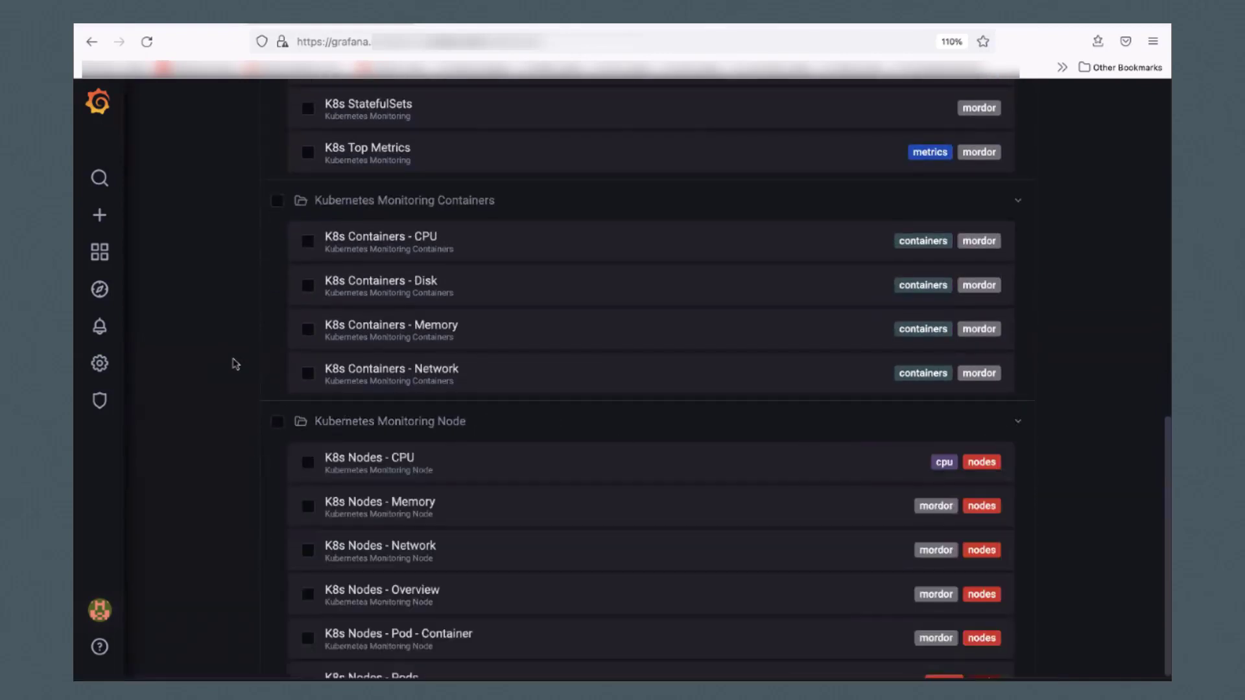
{"action": "scroll", "scroll_direction": "down", "scroll_amount": 3}
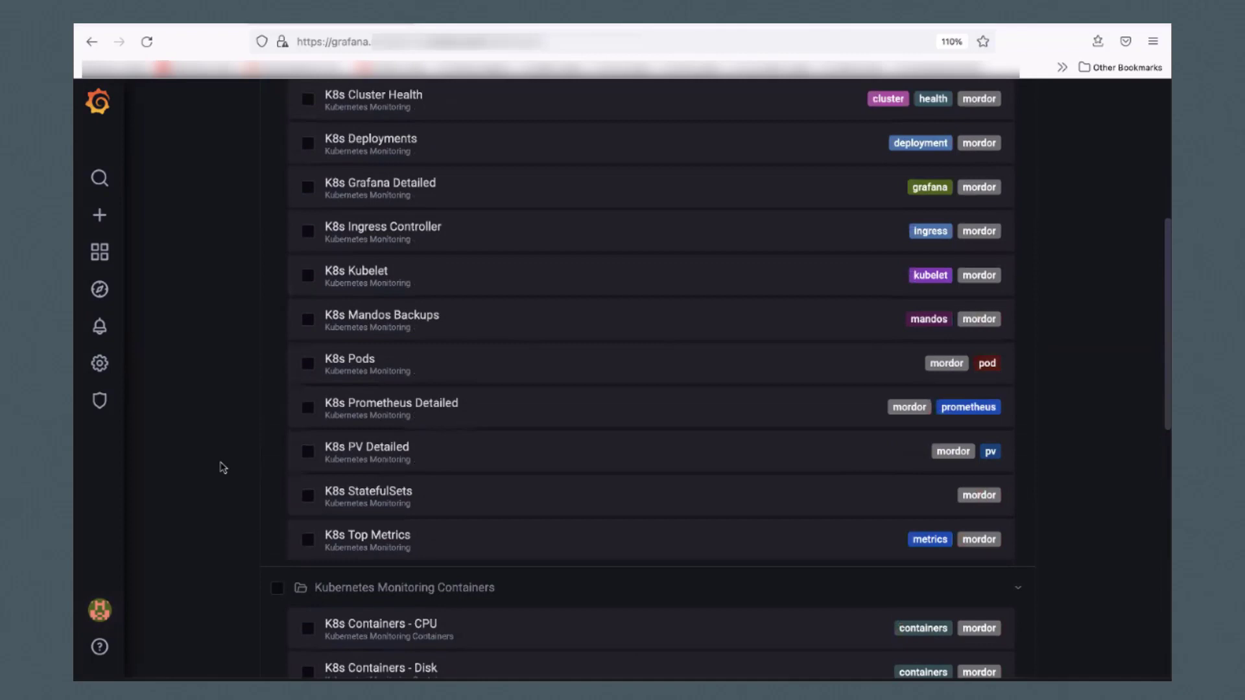
{"action": "scroll", "scroll_direction": "up", "scroll_amount": 3}
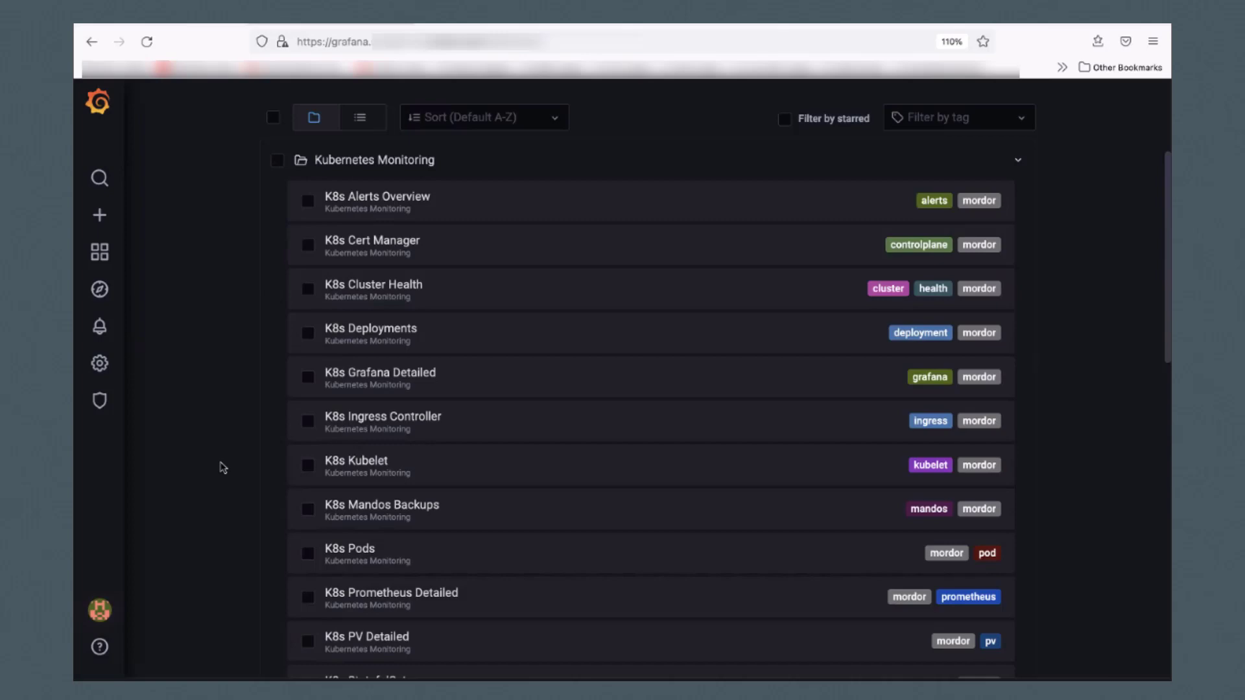
{"action": "scroll", "scroll_direction": "down", "scroll_amount": 3}
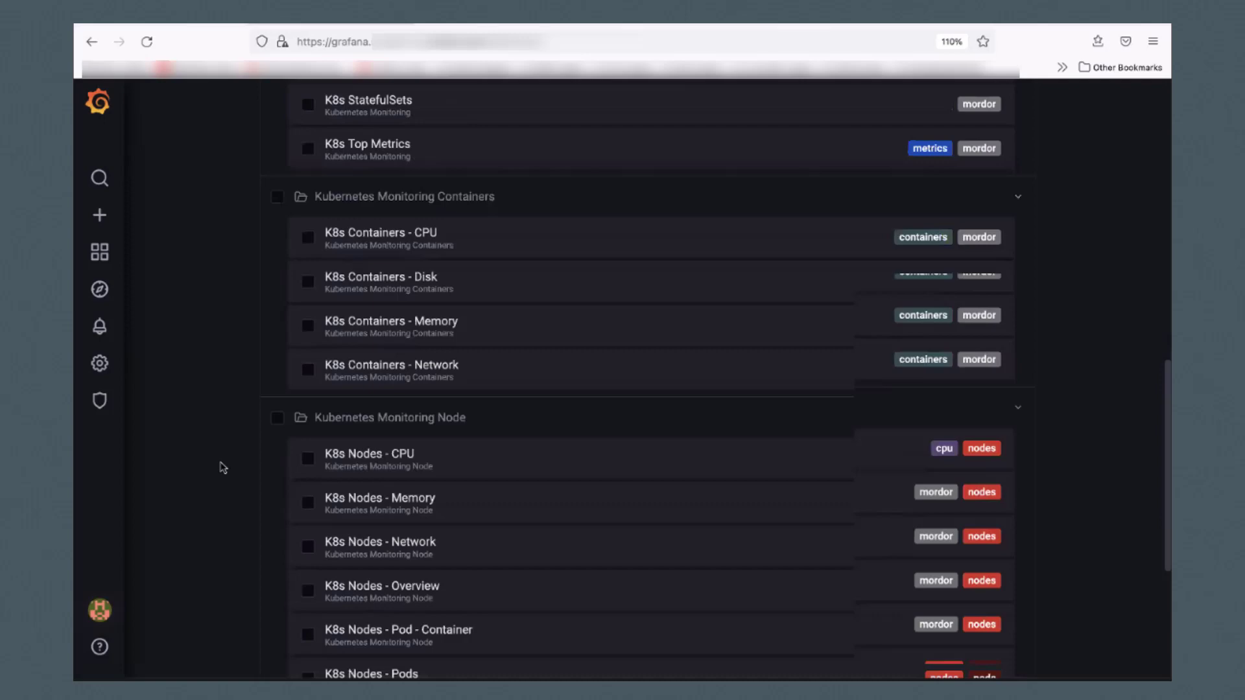
{"action": "scroll", "scroll_direction": "down", "scroll_amount": 3}
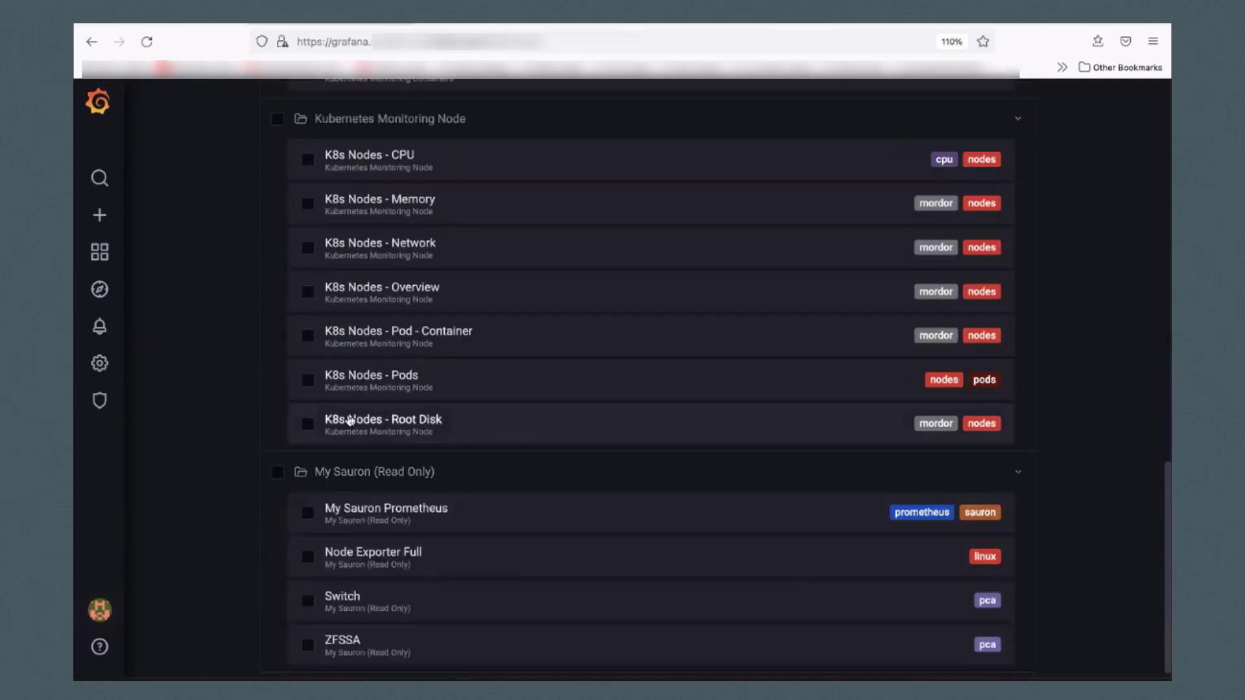
{"action": "scroll", "scroll_direction": "down", "scroll_amount": 3}
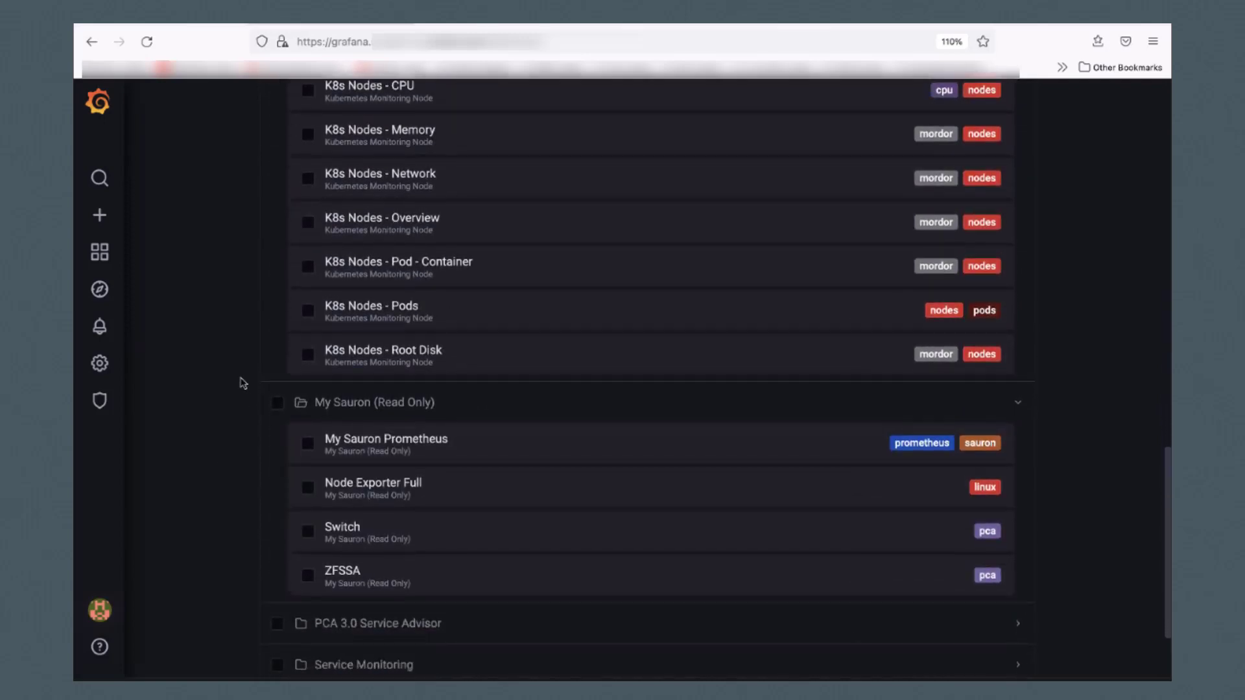
{"action": "scroll", "scroll_direction": "down", "scroll_amount": 3}
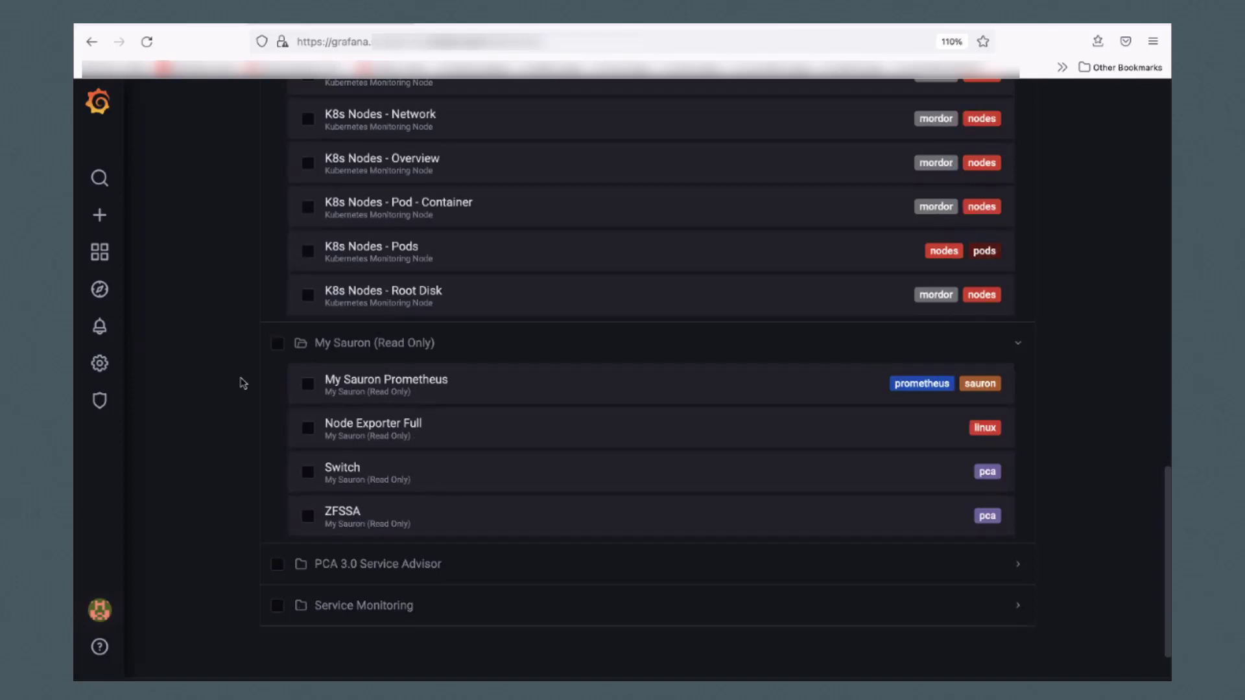
{"action": "scroll", "scroll_direction": "down", "scroll_amount": 3}
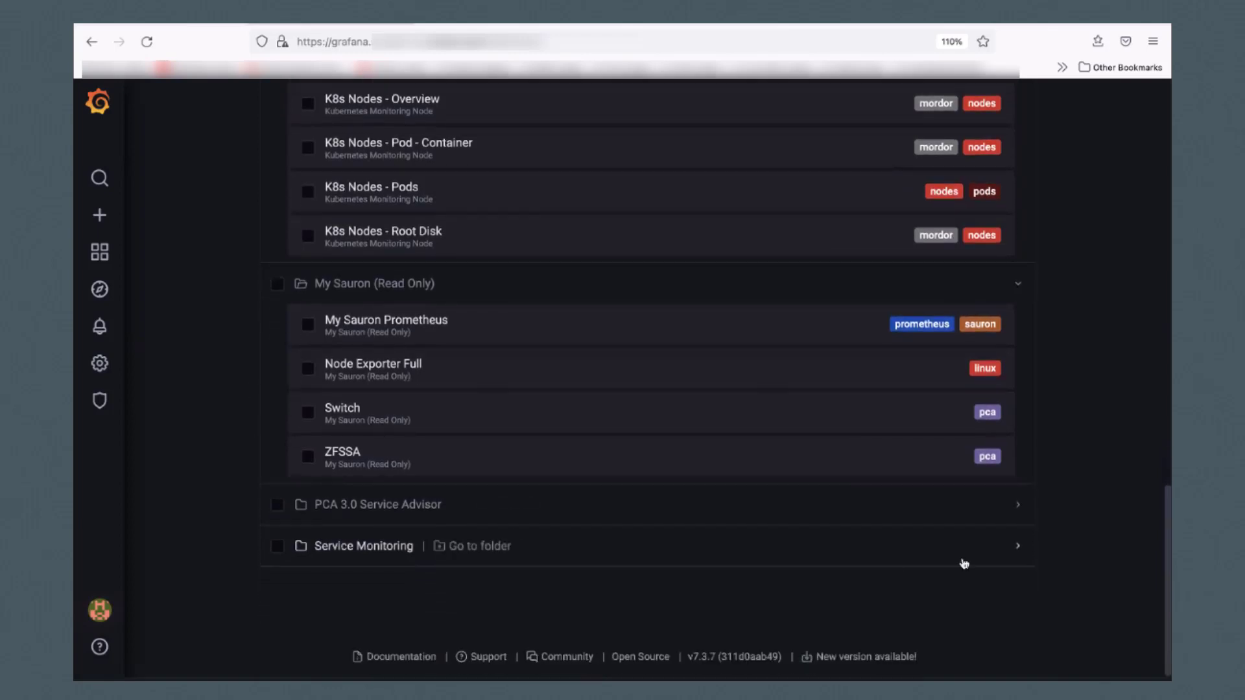
Expand the PCA 3.0 Service Advisor folder and scroll through its dashboards.
{"action": "left_click", "coordinate": [373, 504]}
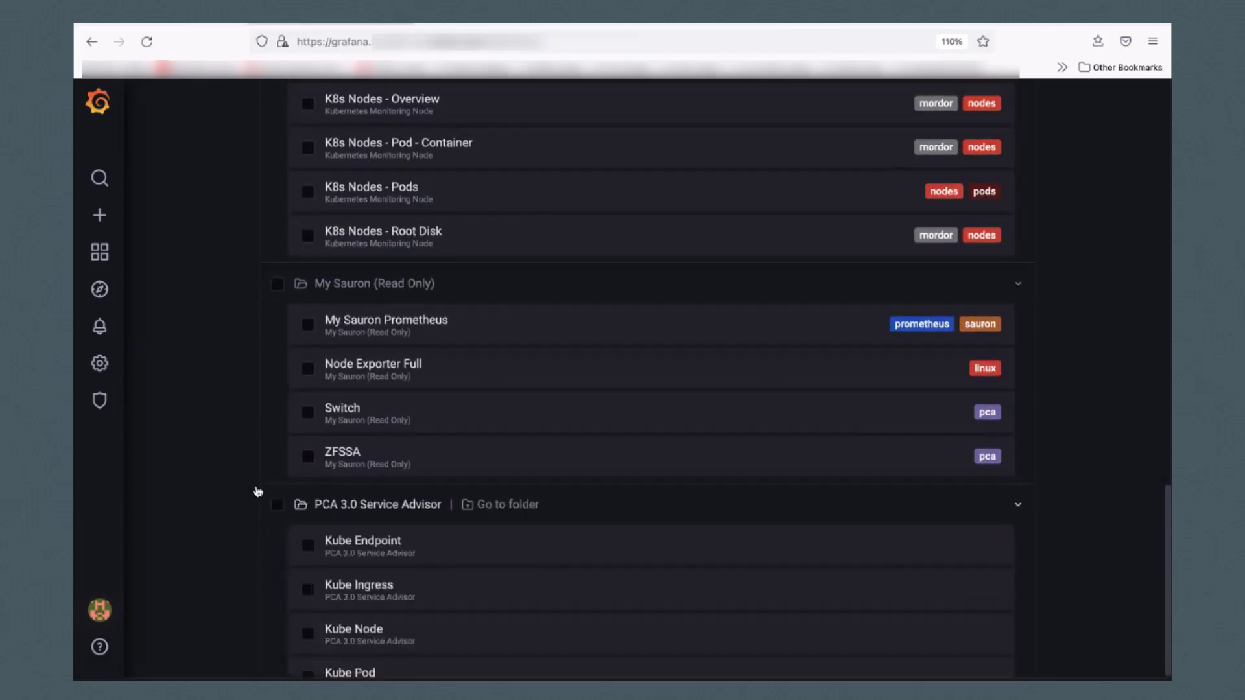
{"action": "scroll", "scroll_direction": "down", "scroll_amount": 3}
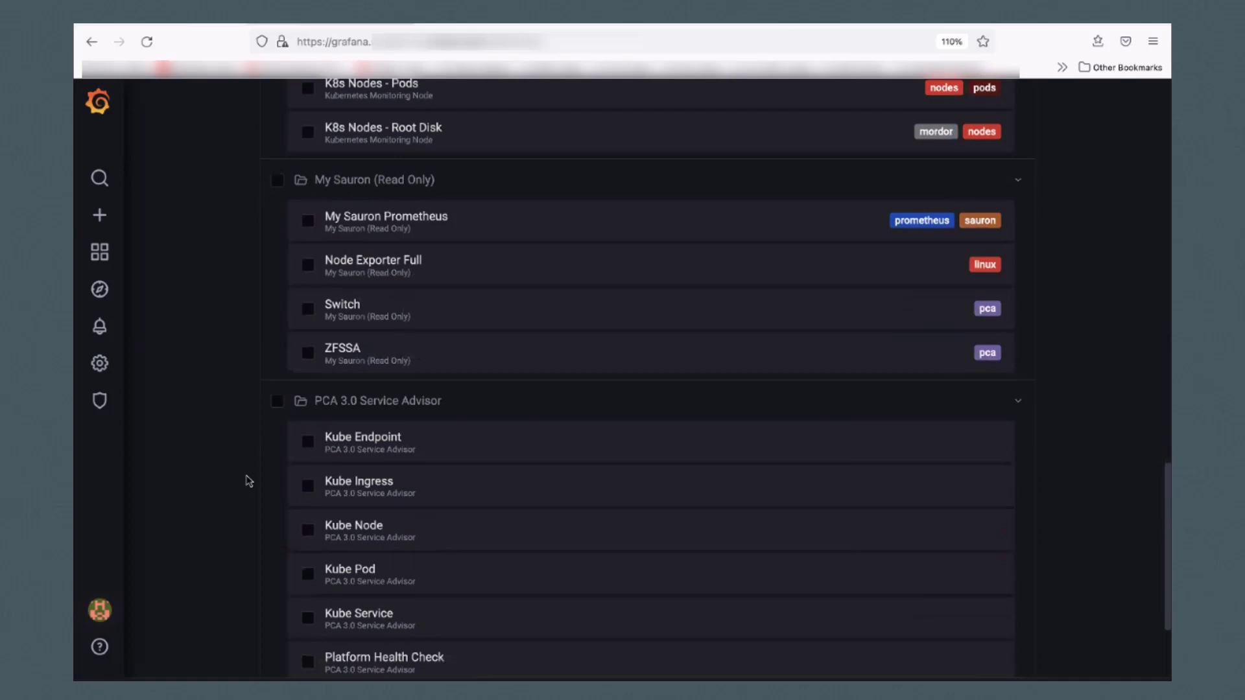
{"action": "scroll", "scroll_direction": "down", "scroll_amount": 3}
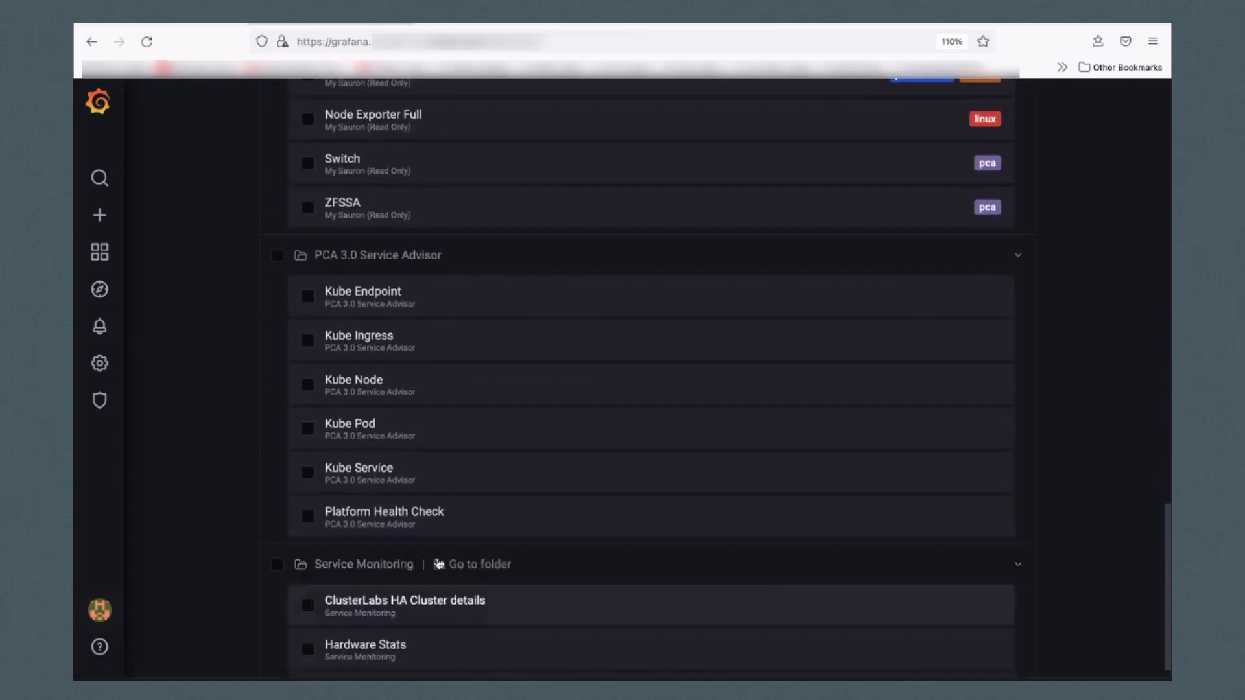
{"action": "scroll", "scroll_direction": "down", "scroll_amount": 3}
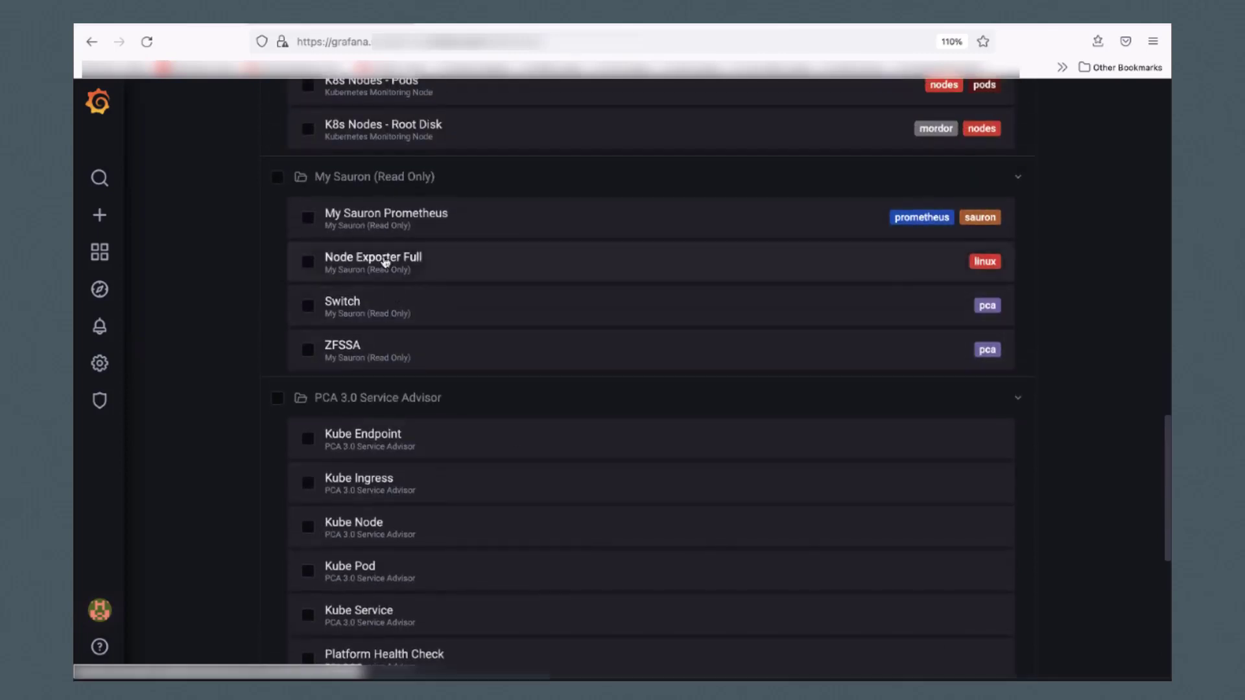
Load the Node Exporter Full dashboard and keep host pcacn001 selected.
{"action": "left_click", "coordinate": [373, 257]}
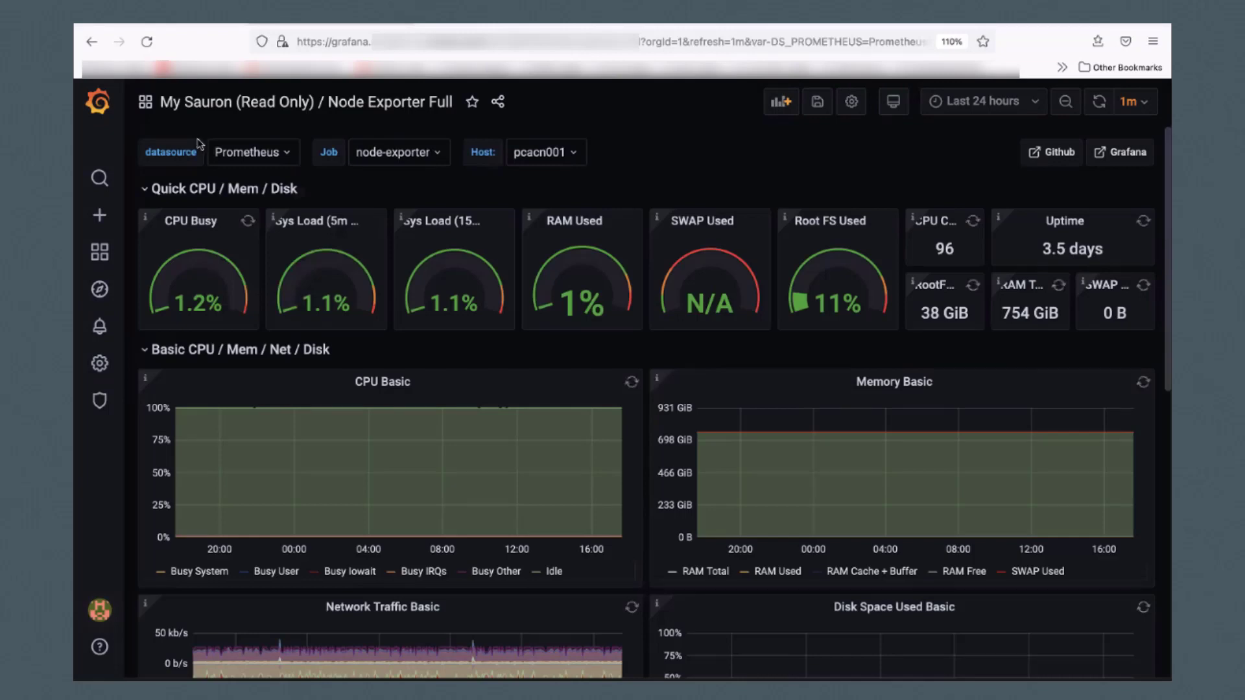
{"action": "left_click", "coordinate": [171, 151]}
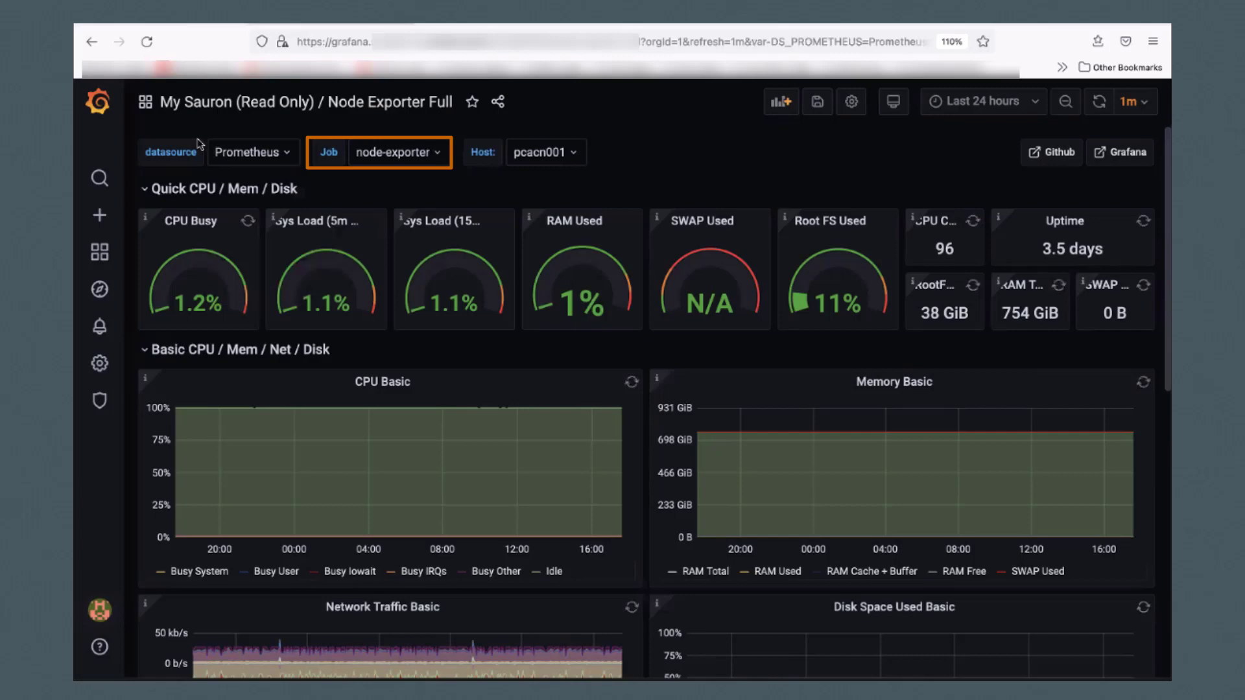
{"action": "left_click", "coordinate": [545, 151]}
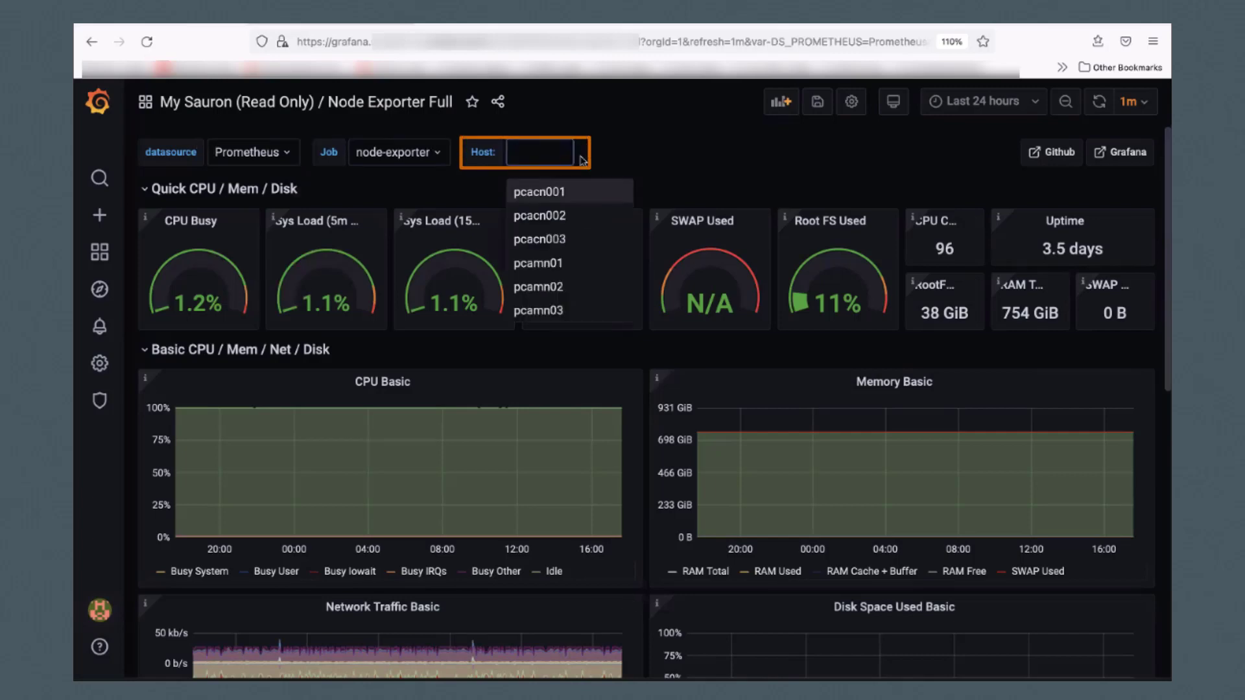
{"action": "mouse_move", "coordinate": [577, 179]}
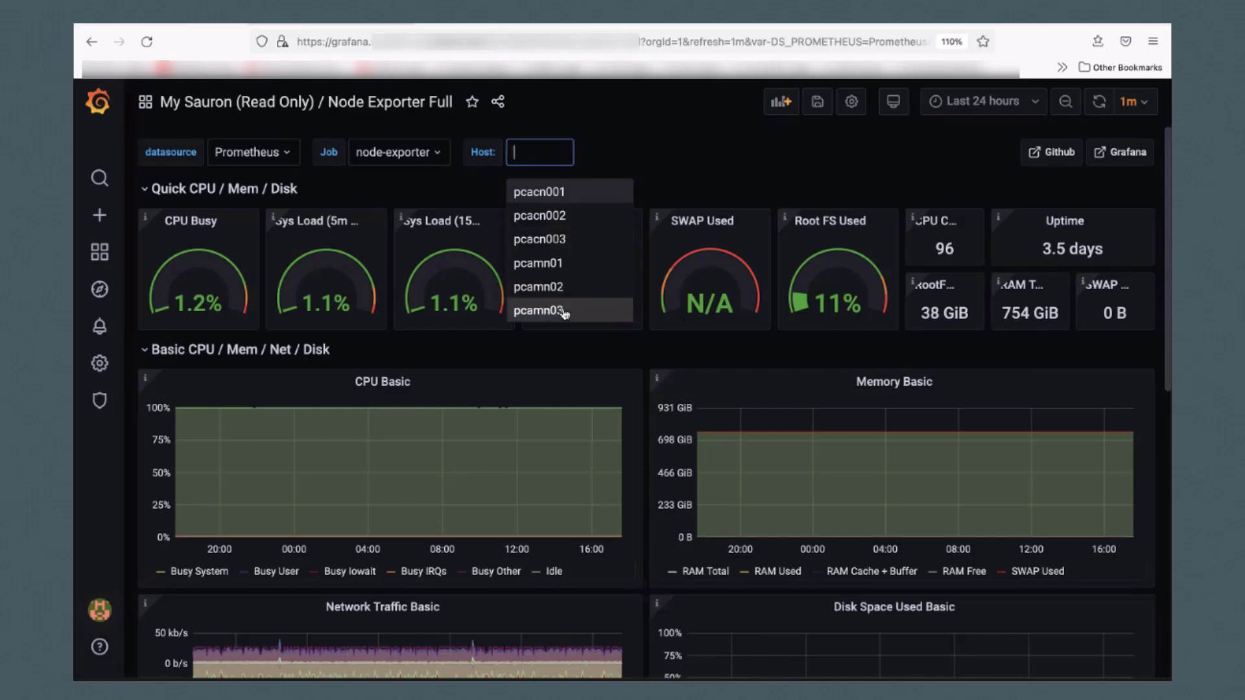
{"action": "left_click", "coordinate": [540, 192]}
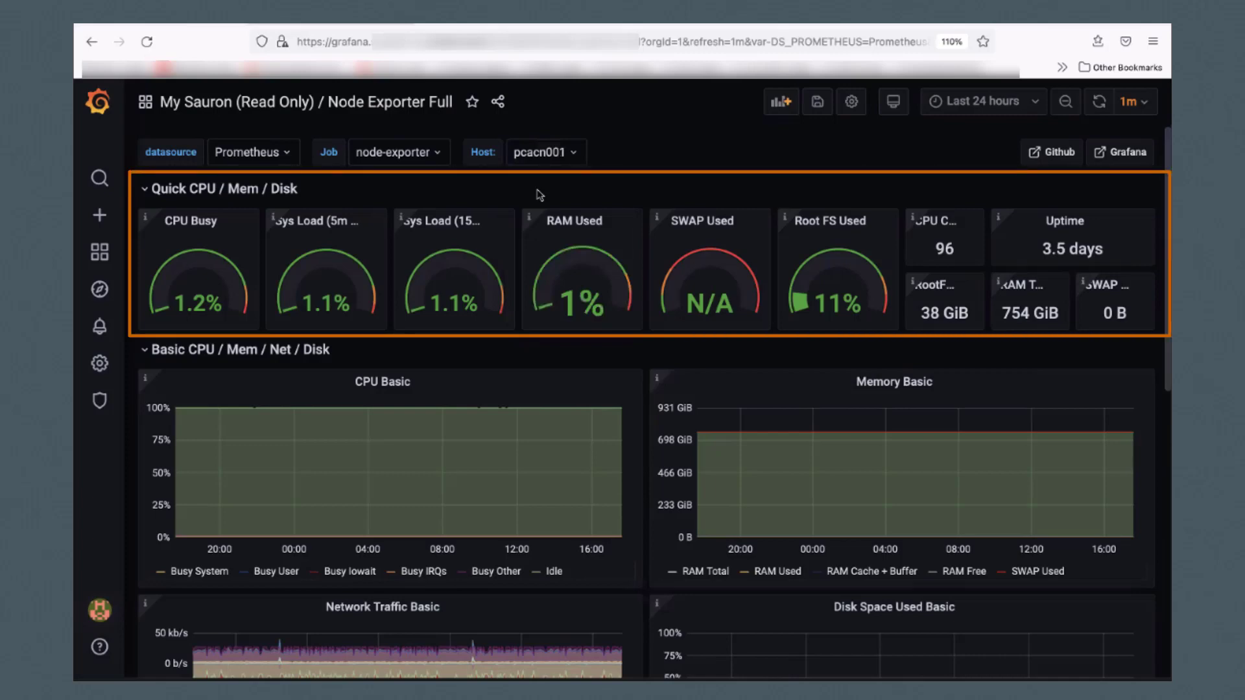
{"action": "mouse_move", "coordinate": [147, 203]}
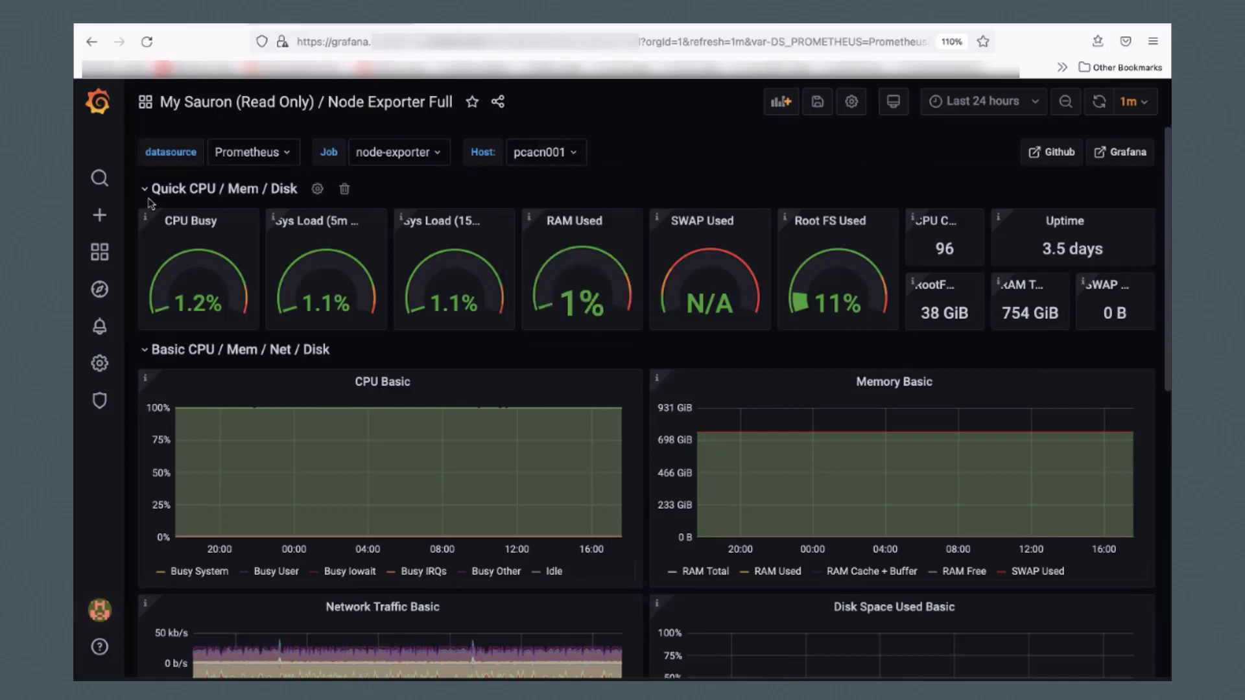
Review pcacn001's CPU, memory, network and disk I/O panels over the last 24 hours.
{"action": "left_click", "coordinate": [146, 188]}
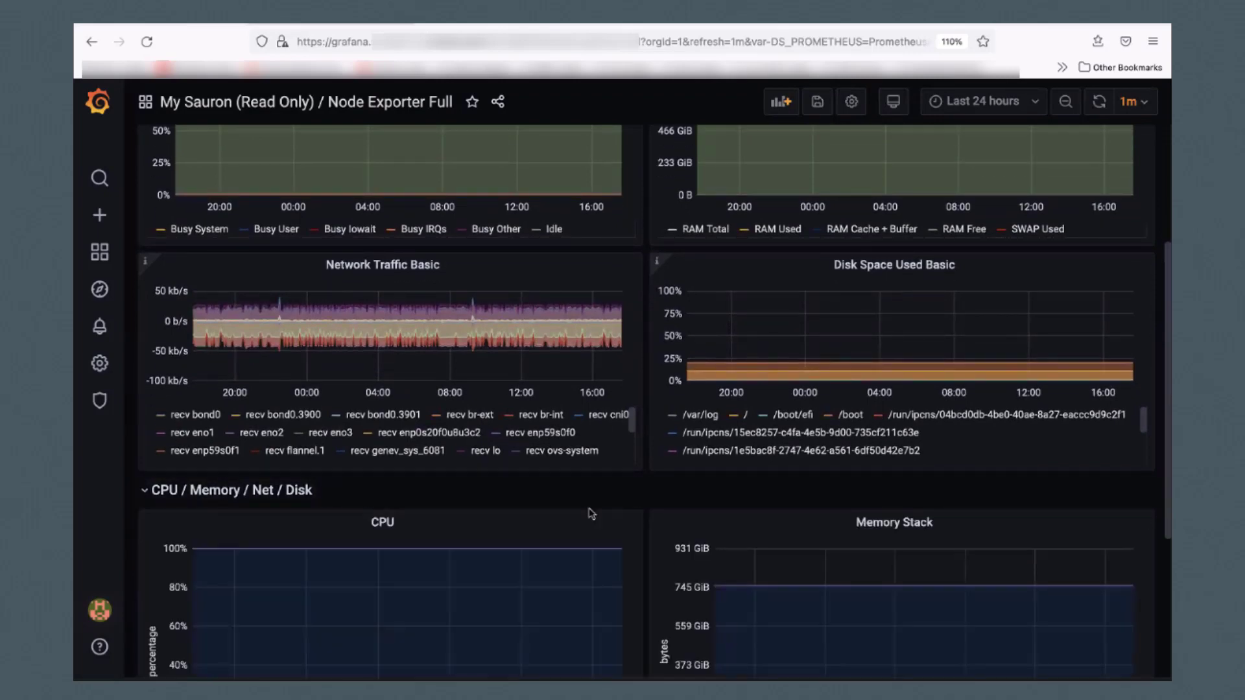
{"action": "scroll", "scroll_direction": "down", "scroll_amount": 3}
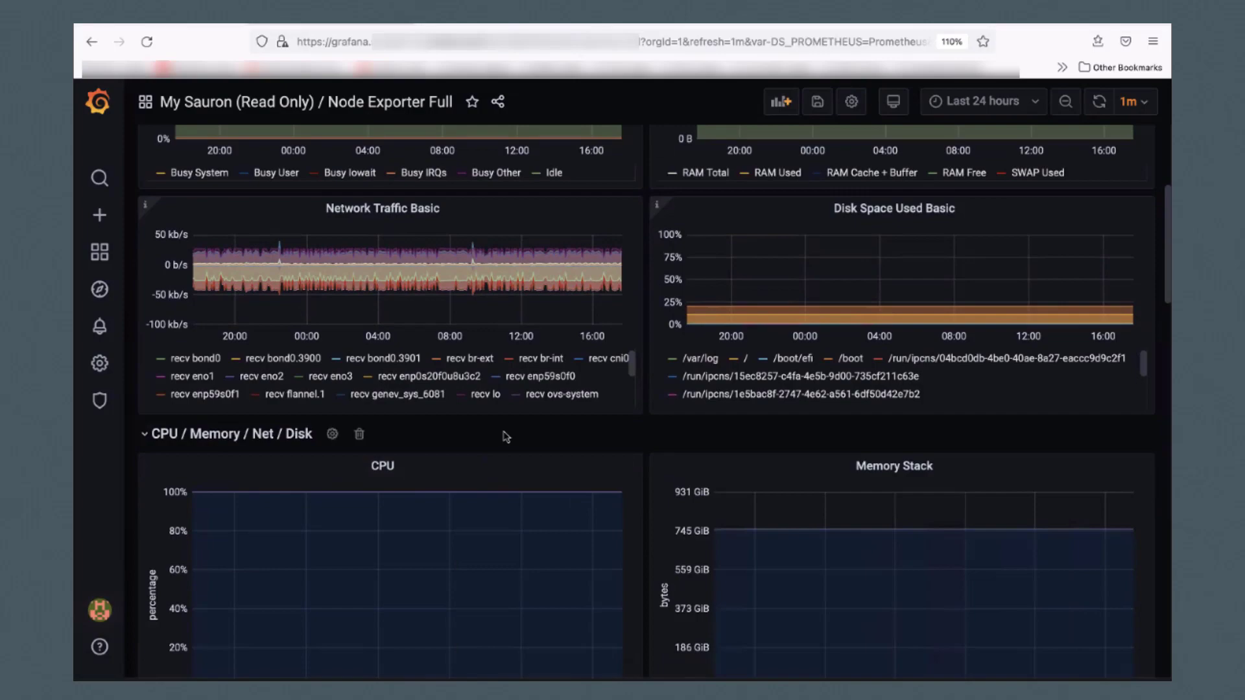
{"action": "scroll", "scroll_direction": "down", "scroll_amount": 3}
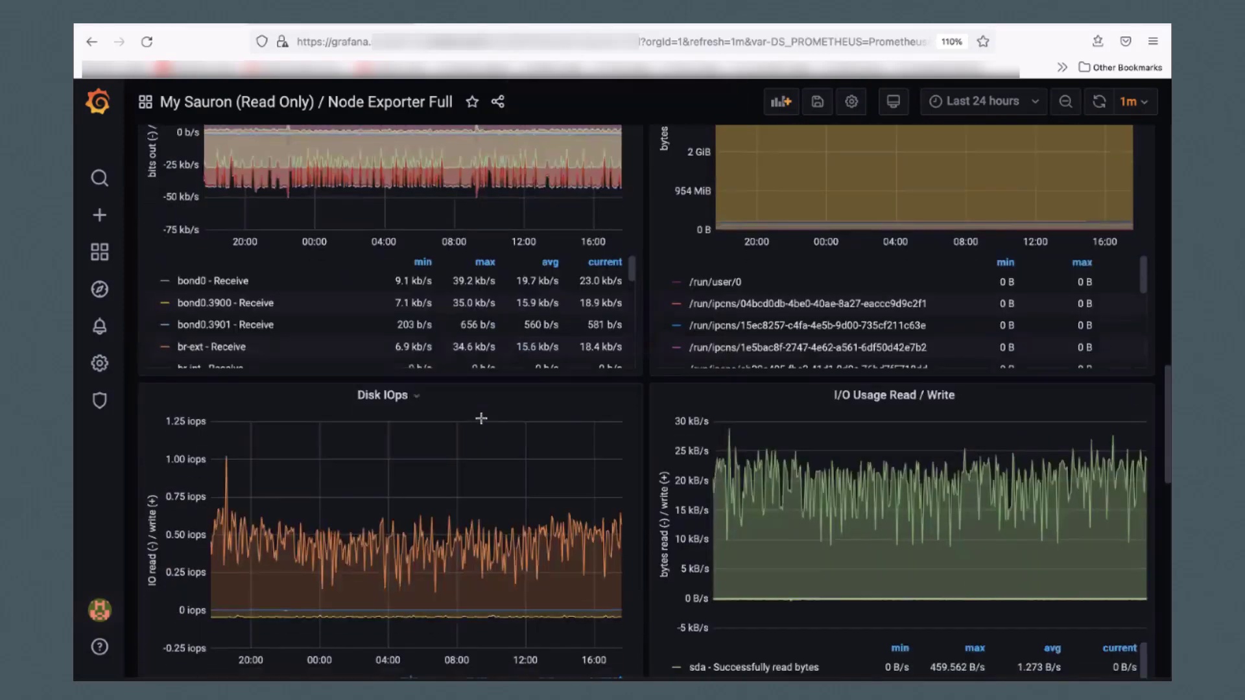
{"action": "scroll", "scroll_direction": "down", "scroll_amount": 3}
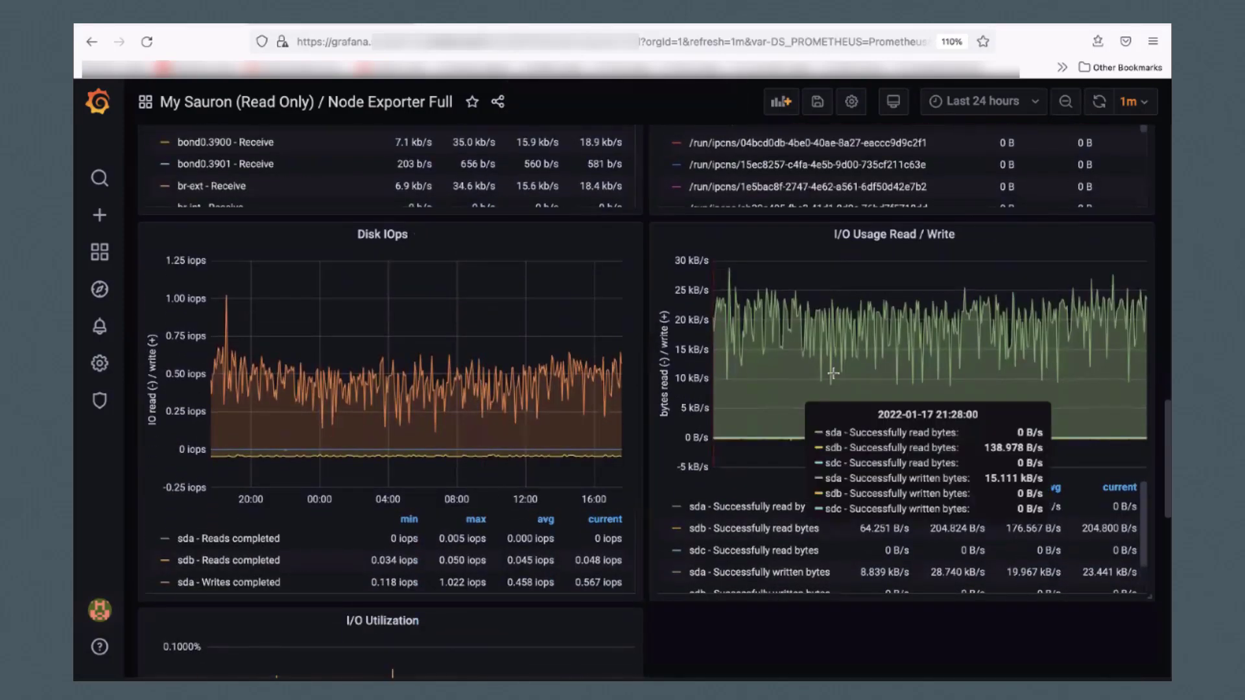
{"action": "left_click", "coordinate": [976, 101]}
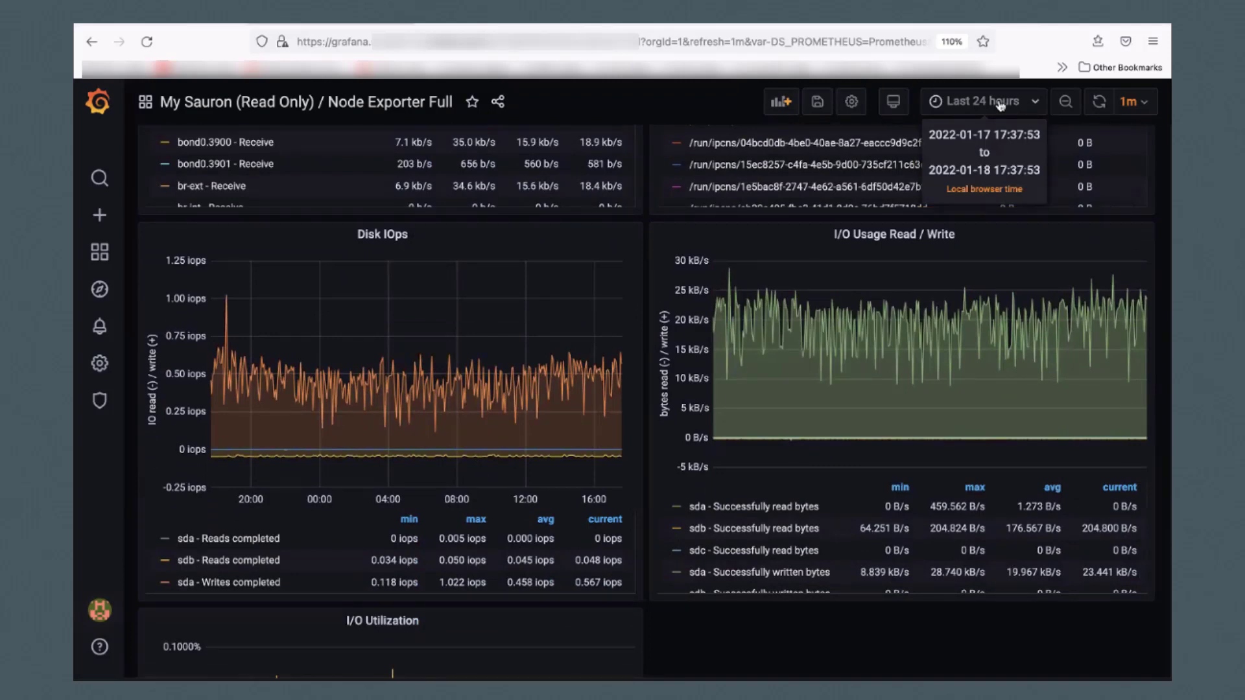
Limit the Node Exporter Full dashboard to the last 12 hours.
{"action": "left_click", "coordinate": [979, 101]}
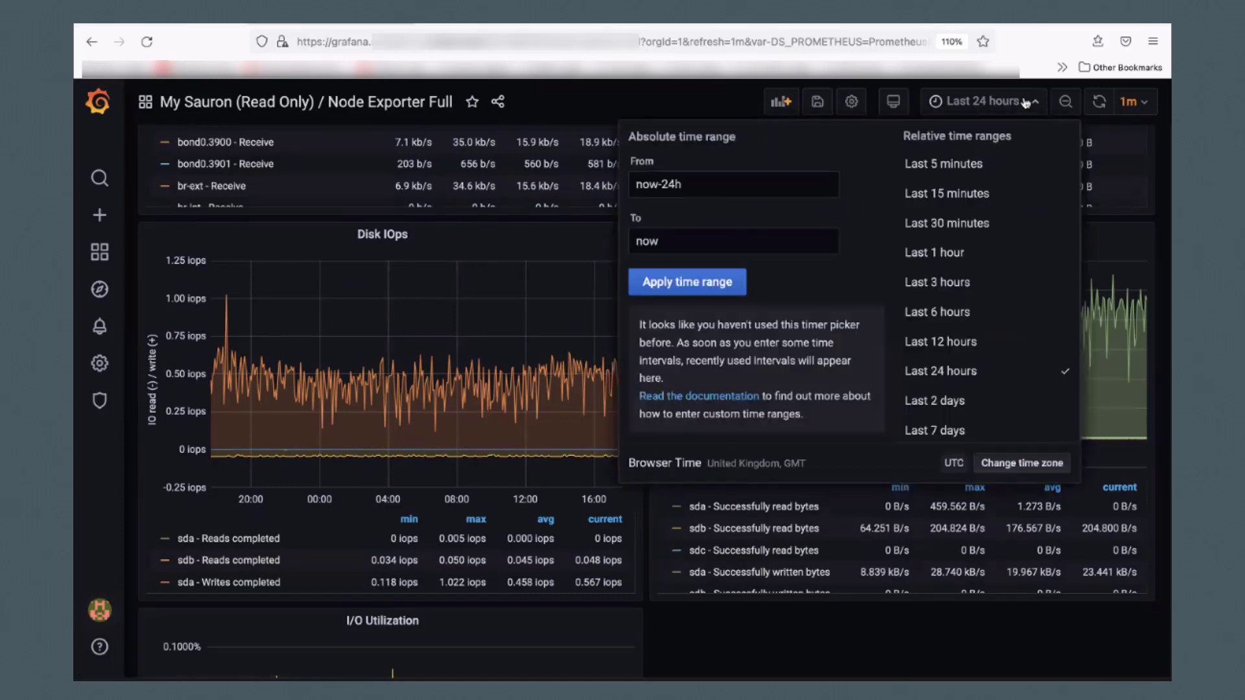
{"action": "mouse_move", "coordinate": [1004, 109]}
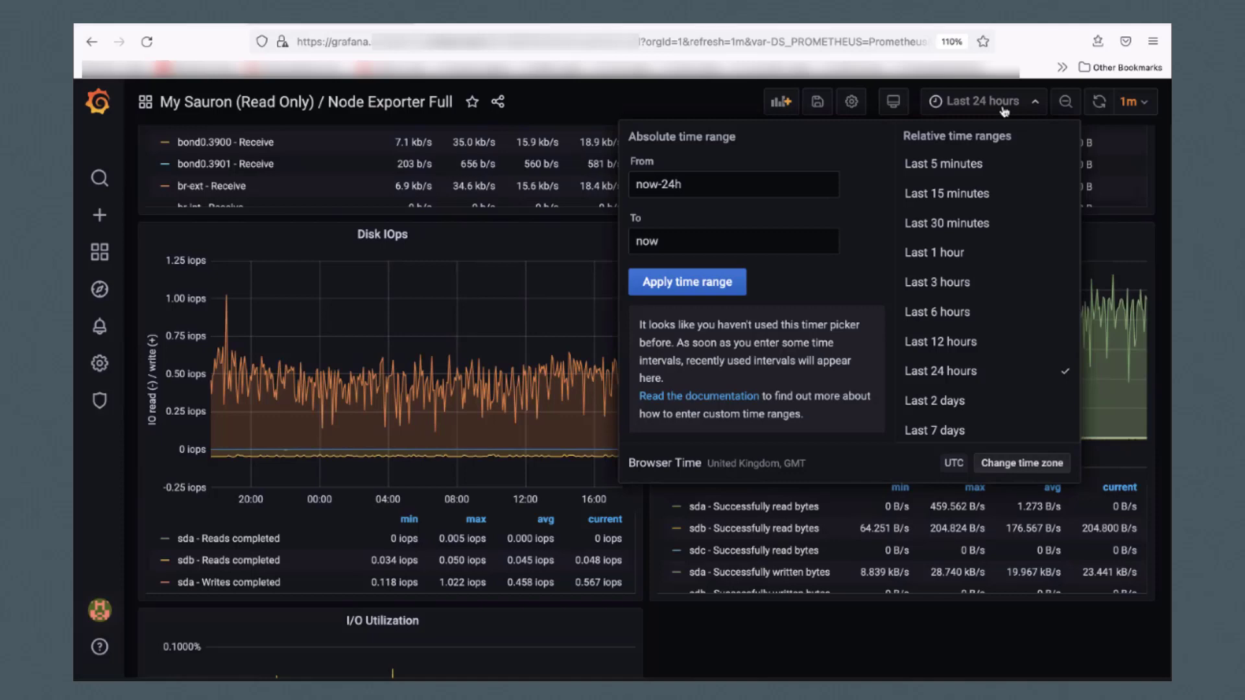
{"action": "left_click", "coordinate": [939, 341]}
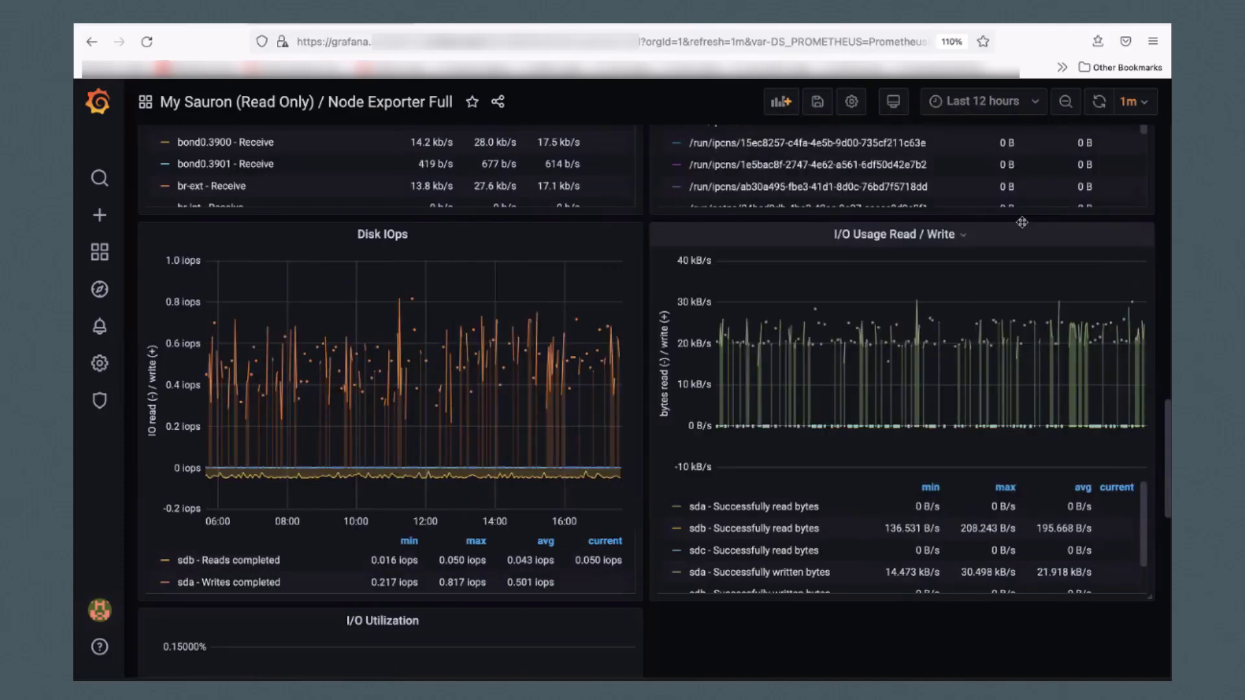
{"action": "scroll", "scroll_direction": "down", "scroll_amount": 3}
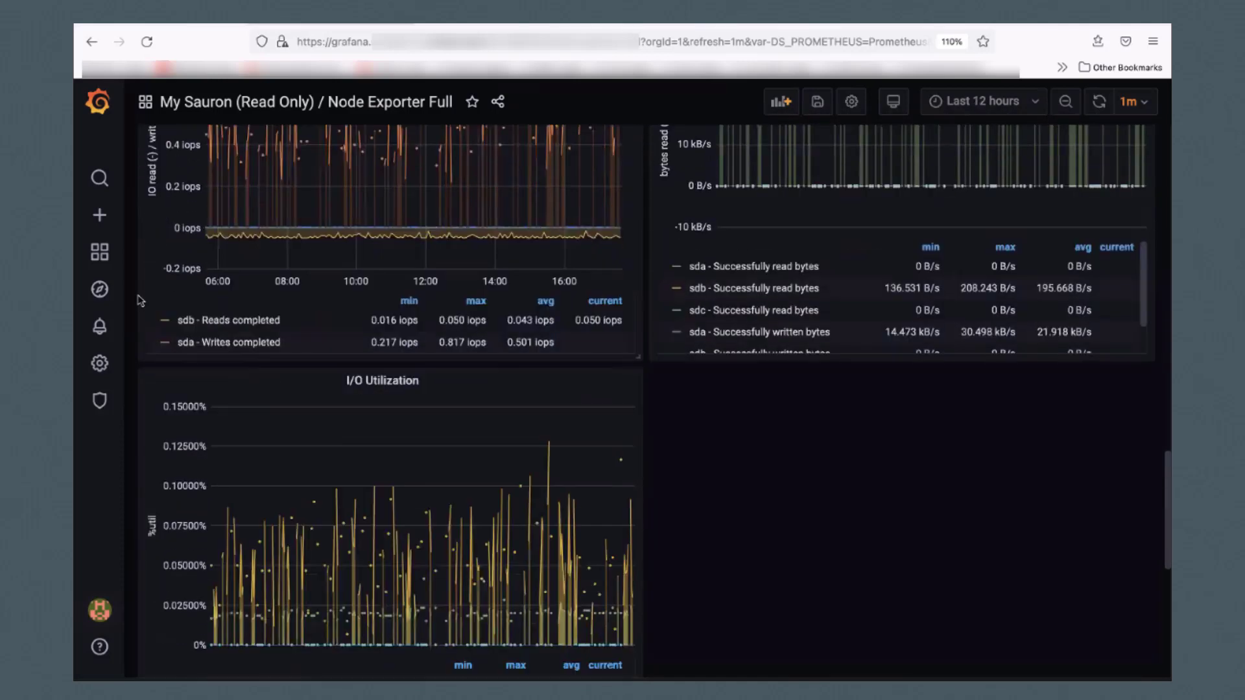
Expand the Hardware Misc row to show the temperature panels.
{"action": "scroll", "scroll_direction": "down", "scroll_amount": 3}
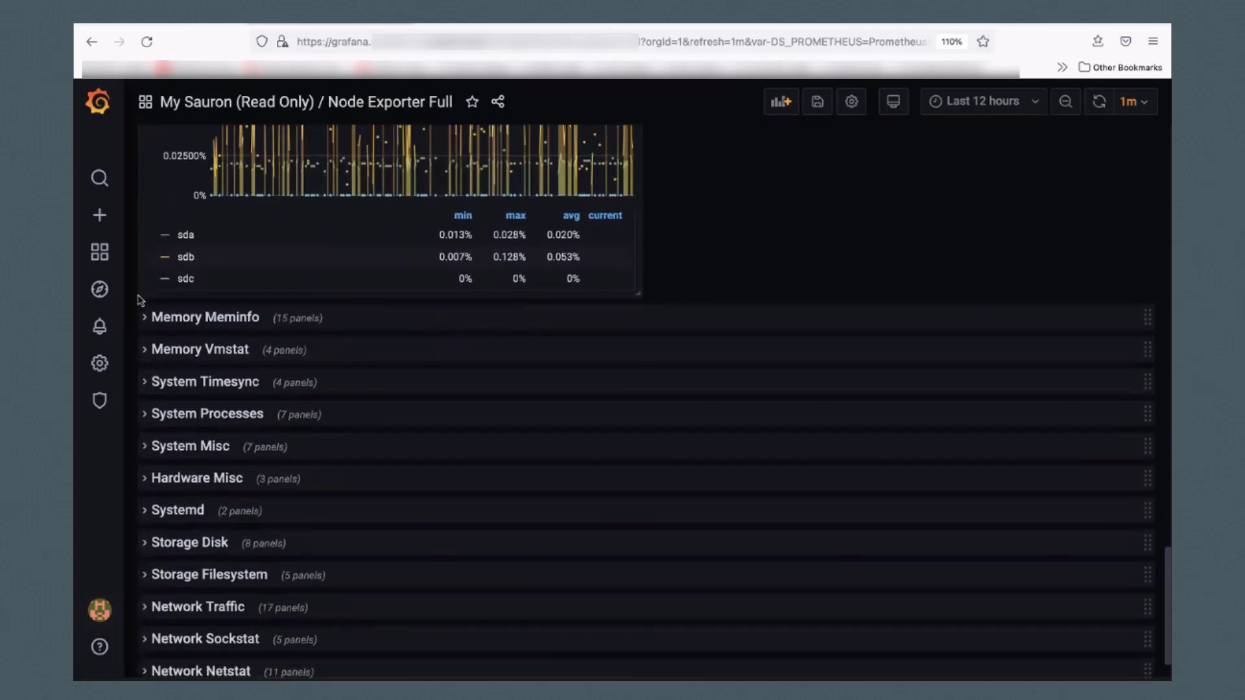
{"action": "left_click", "coordinate": [195, 477]}
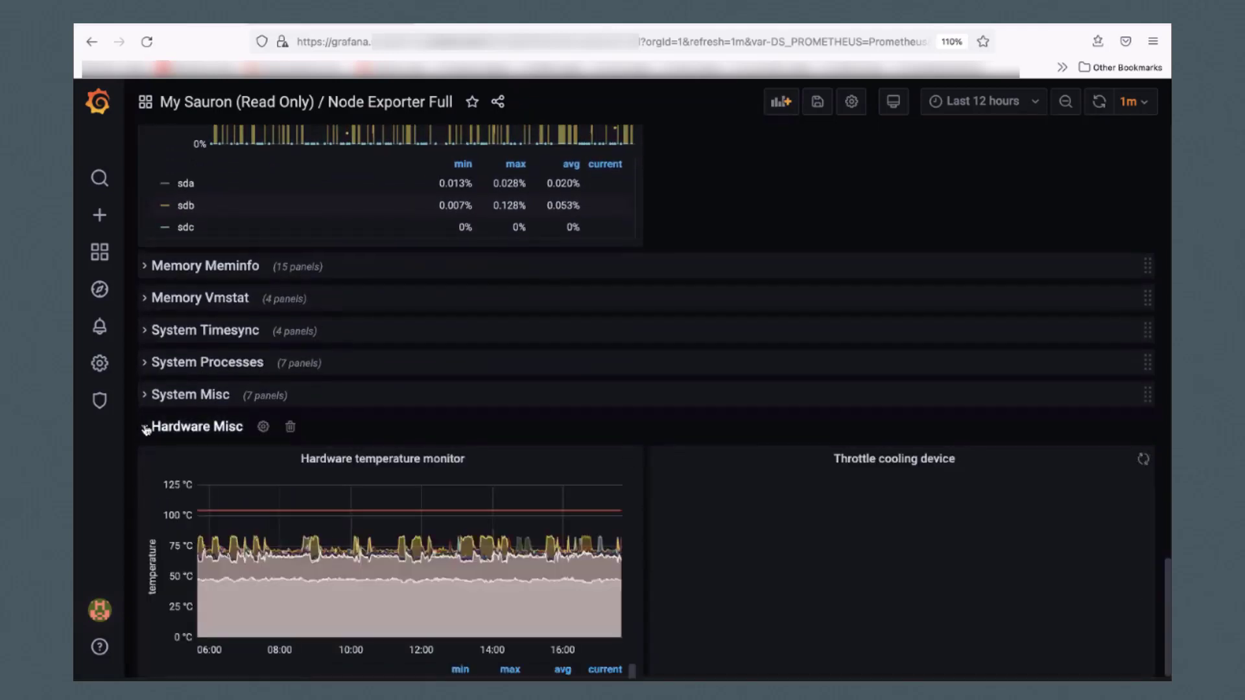
{"action": "left_click", "coordinate": [98, 253]}
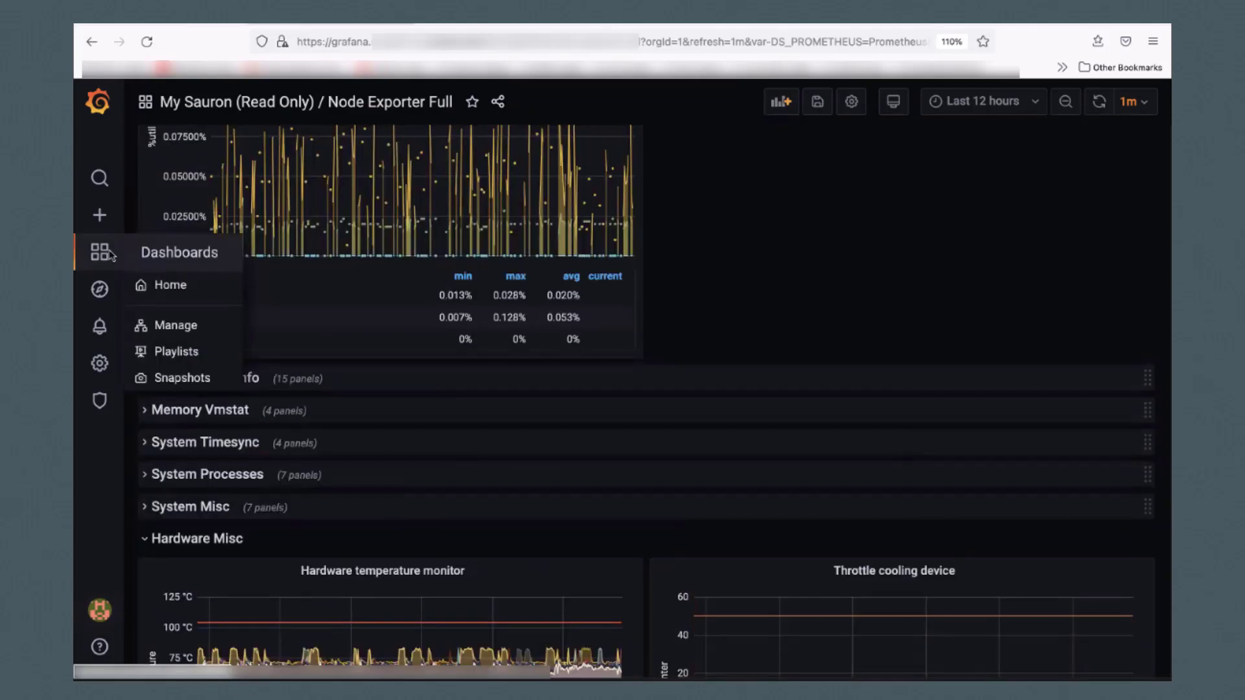
Return via Home to Dashboards Manage and load the Switch dashboard from My Sauron.
{"action": "left_click", "coordinate": [169, 286]}
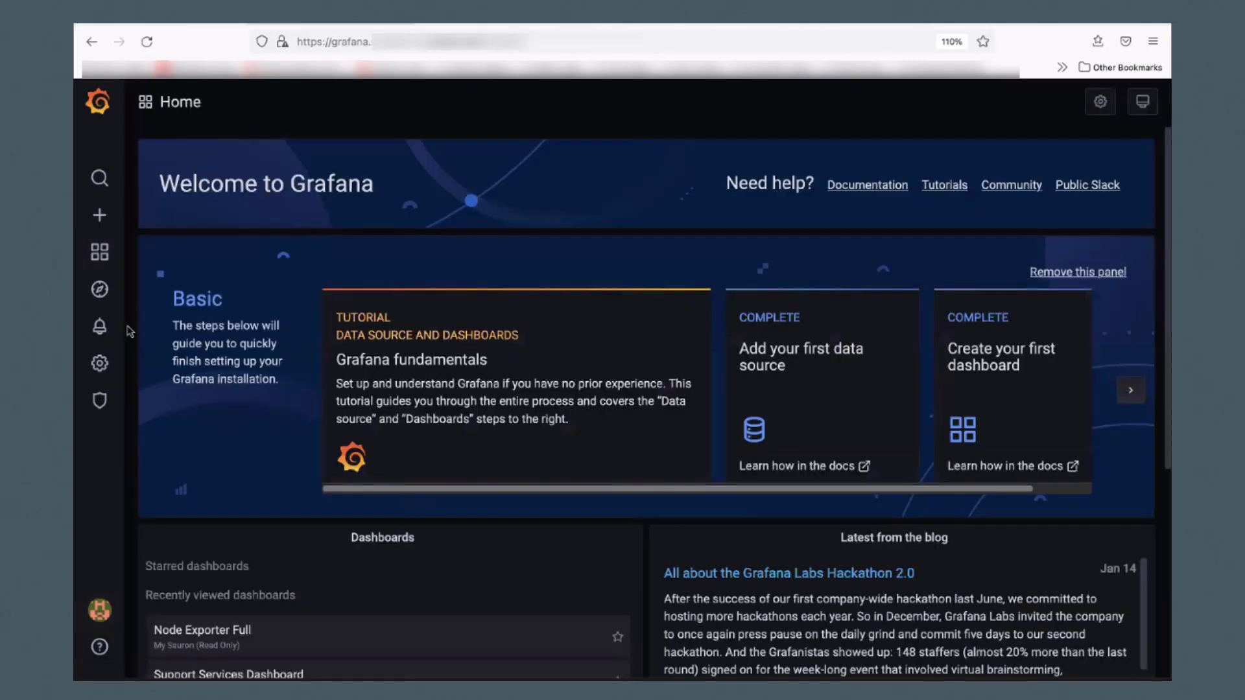
{"action": "left_click", "coordinate": [100, 253]}
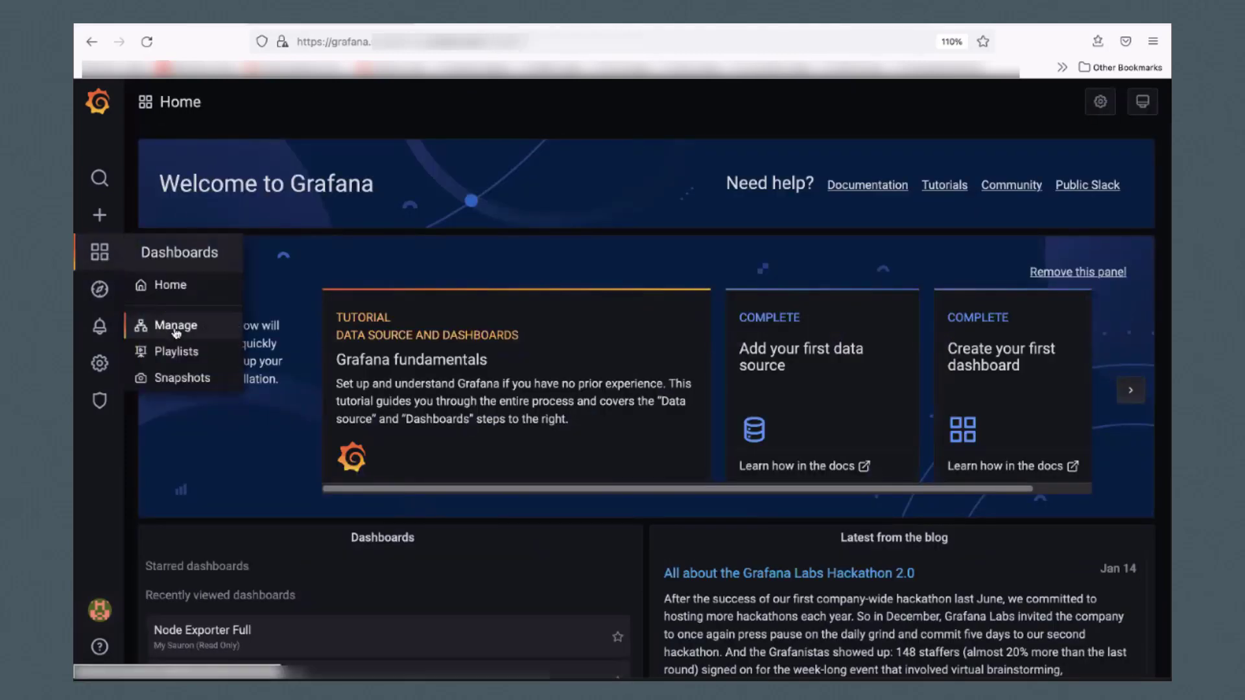
{"action": "left_click", "coordinate": [177, 324]}
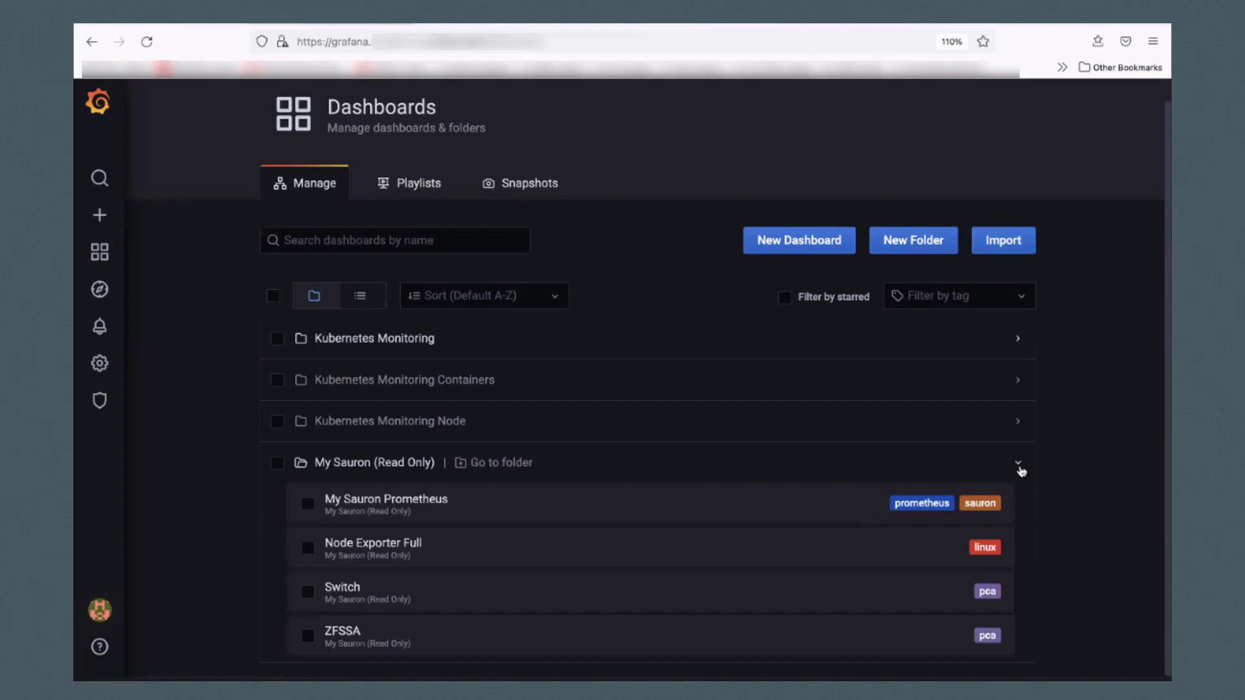
{"action": "left_click", "coordinate": [343, 591]}
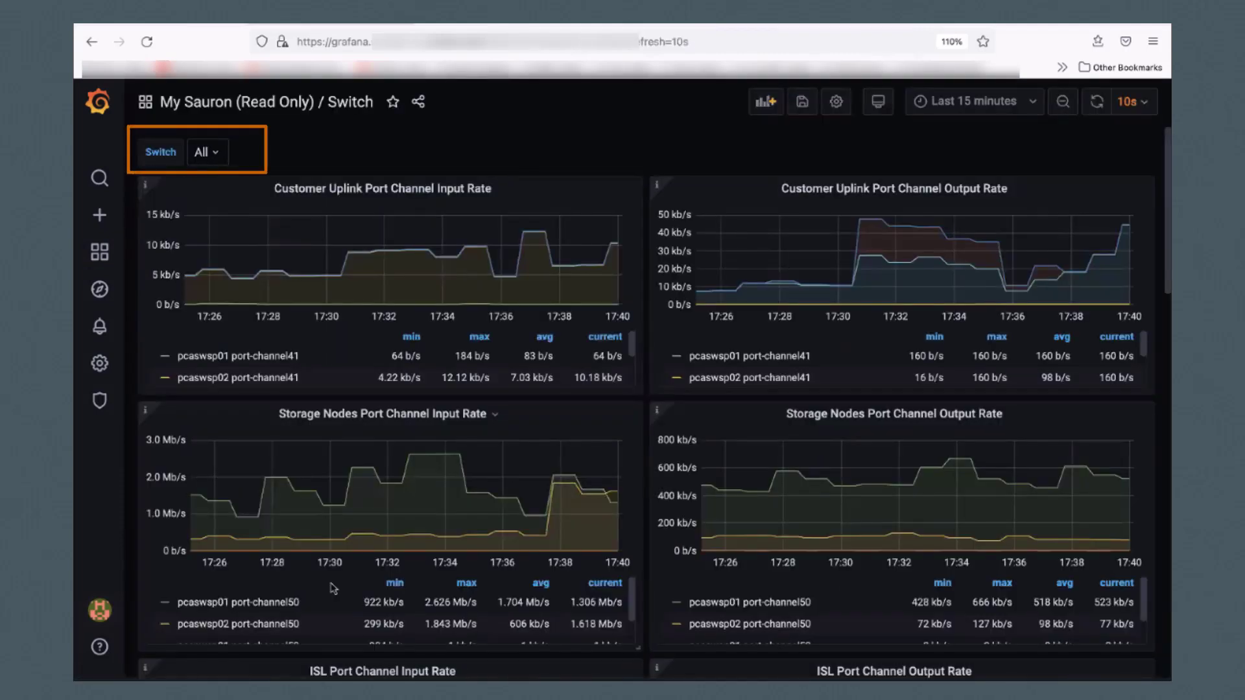
{"action": "left_click", "coordinate": [205, 152]}
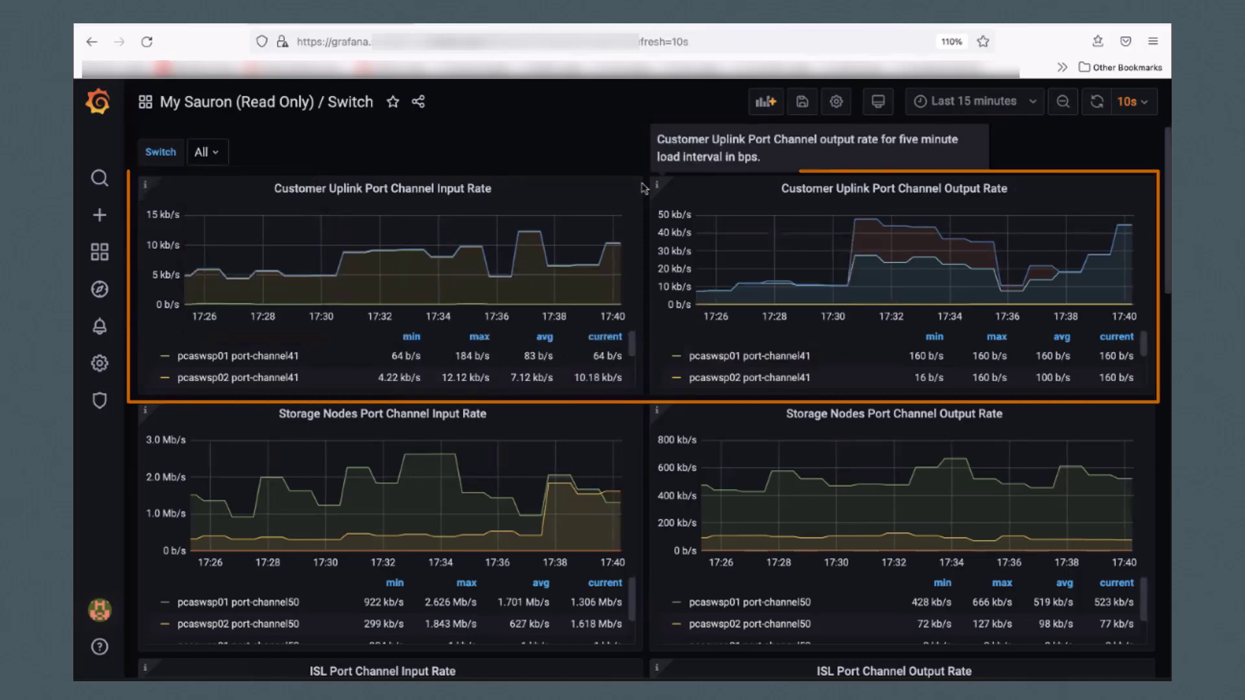
{"action": "mouse_move", "coordinate": [249, 371]}
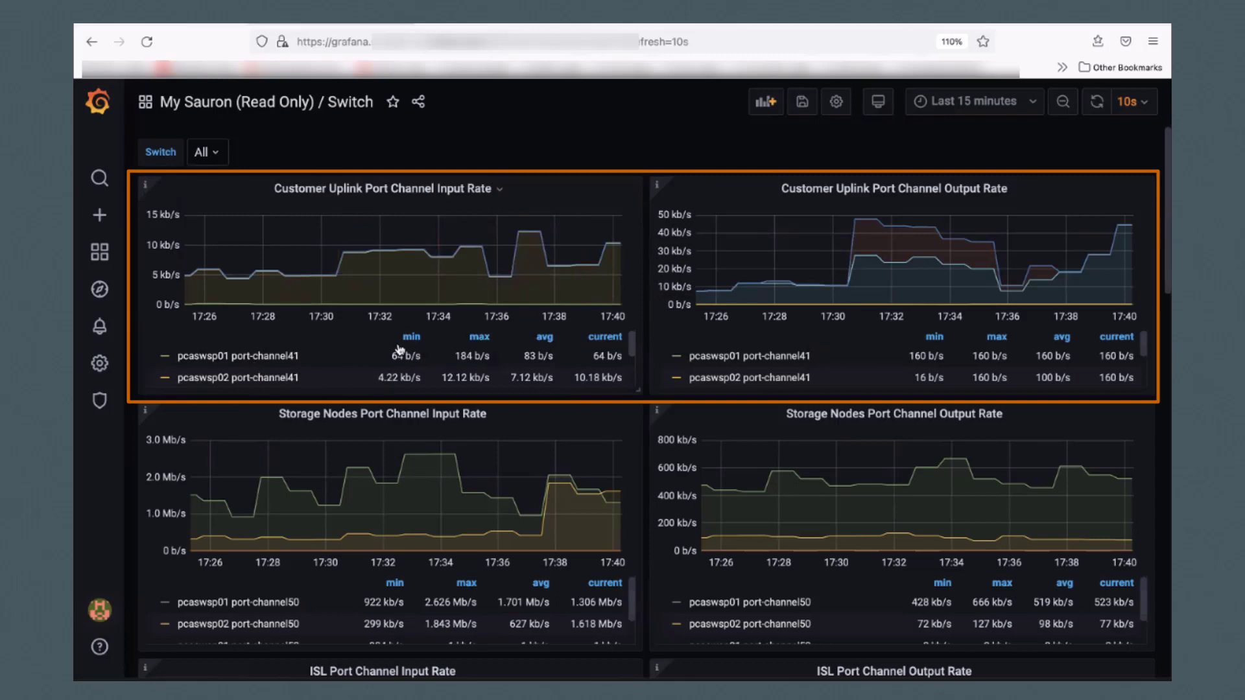
{"action": "mouse_move", "coordinate": [597, 354]}
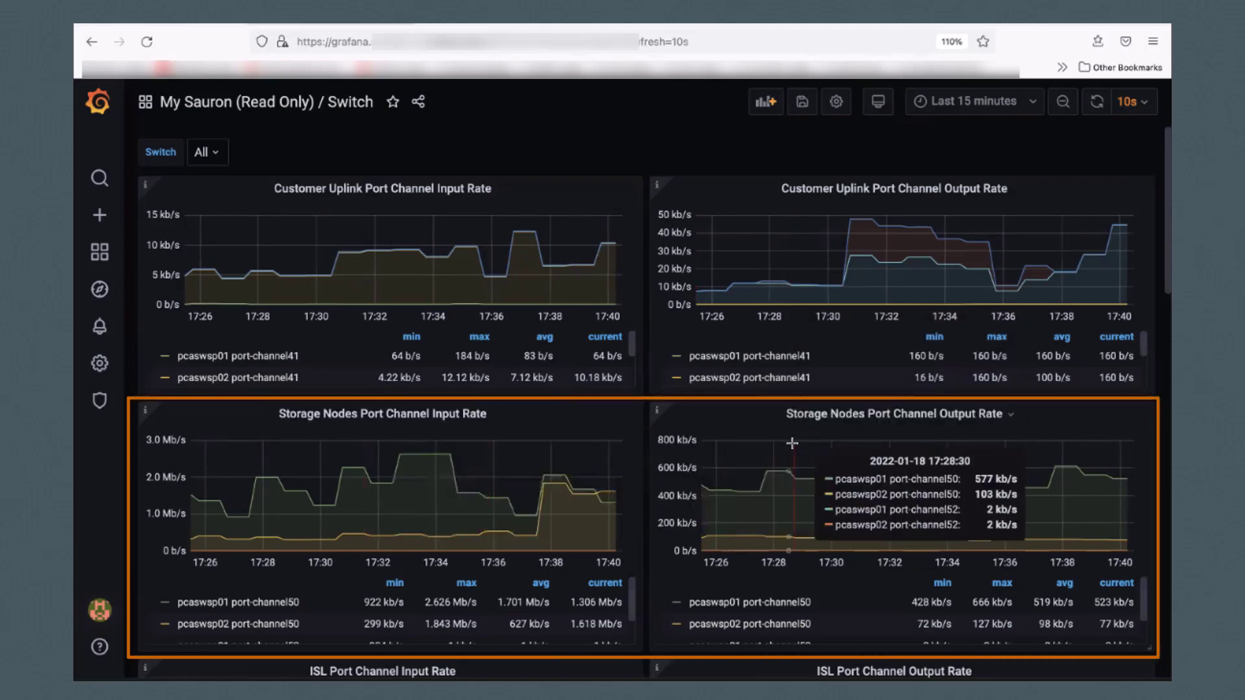
{"action": "mouse_move", "coordinate": [548, 444]}
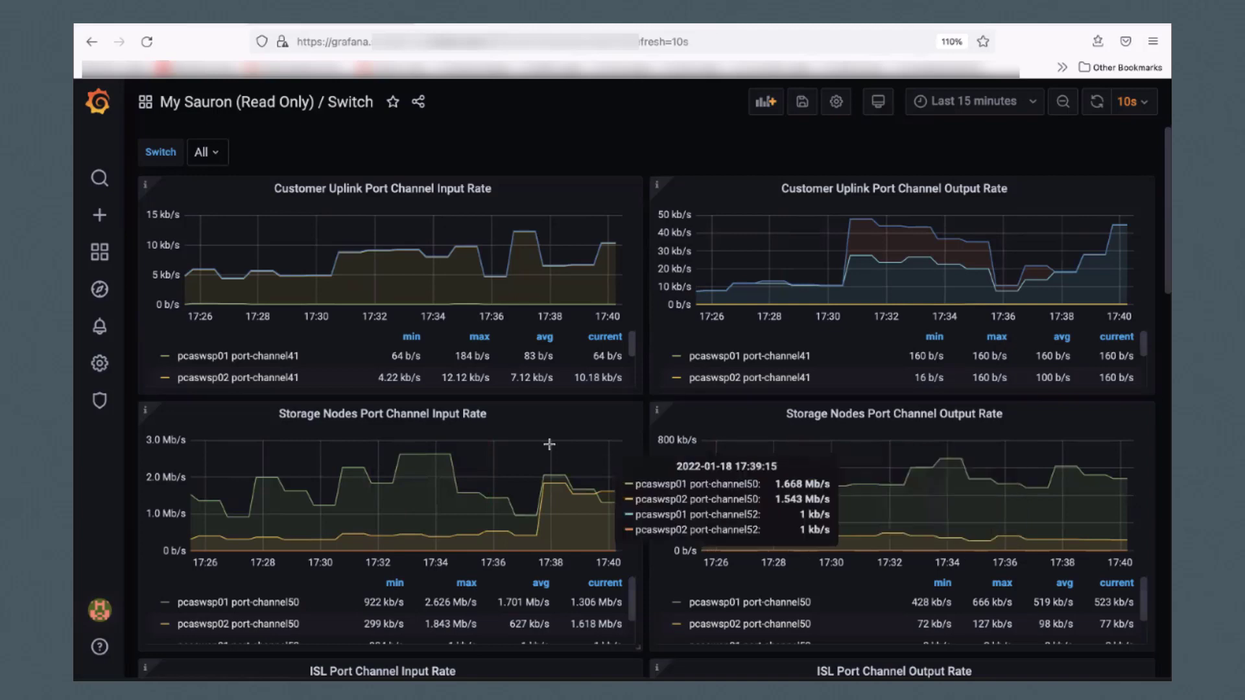
{"action": "scroll", "scroll_direction": "down", "scroll_amount": 3}
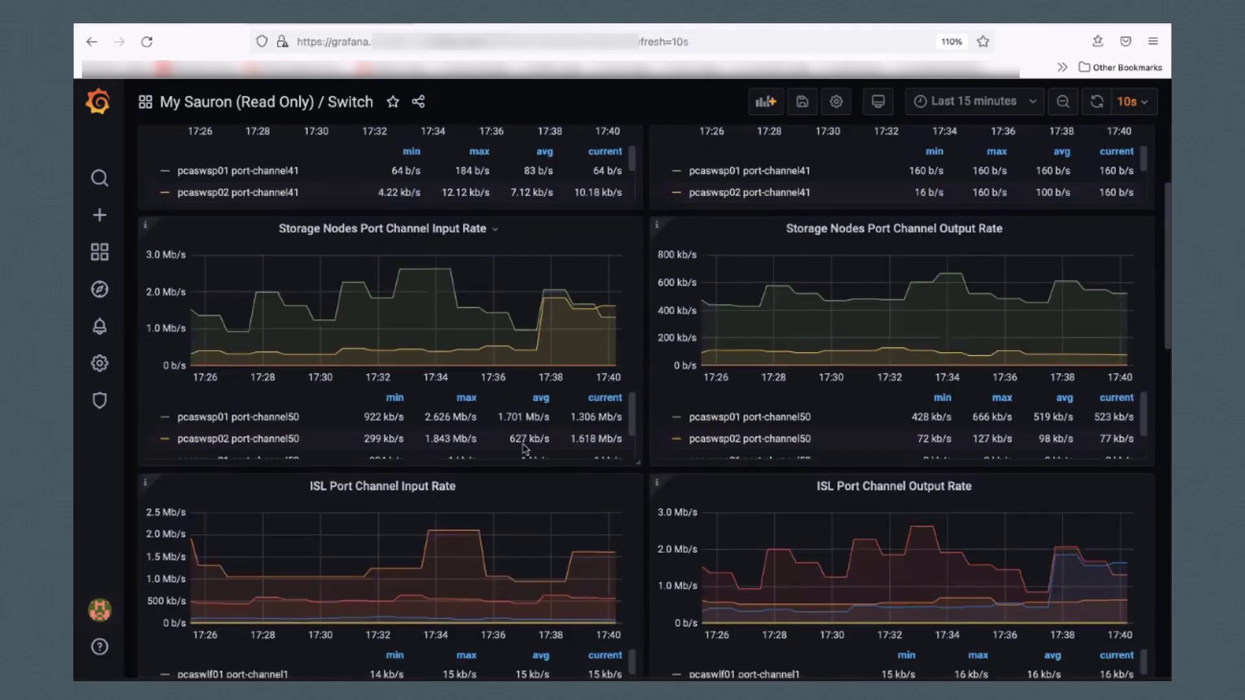
{"action": "scroll", "scroll_direction": "down", "scroll_amount": 3}
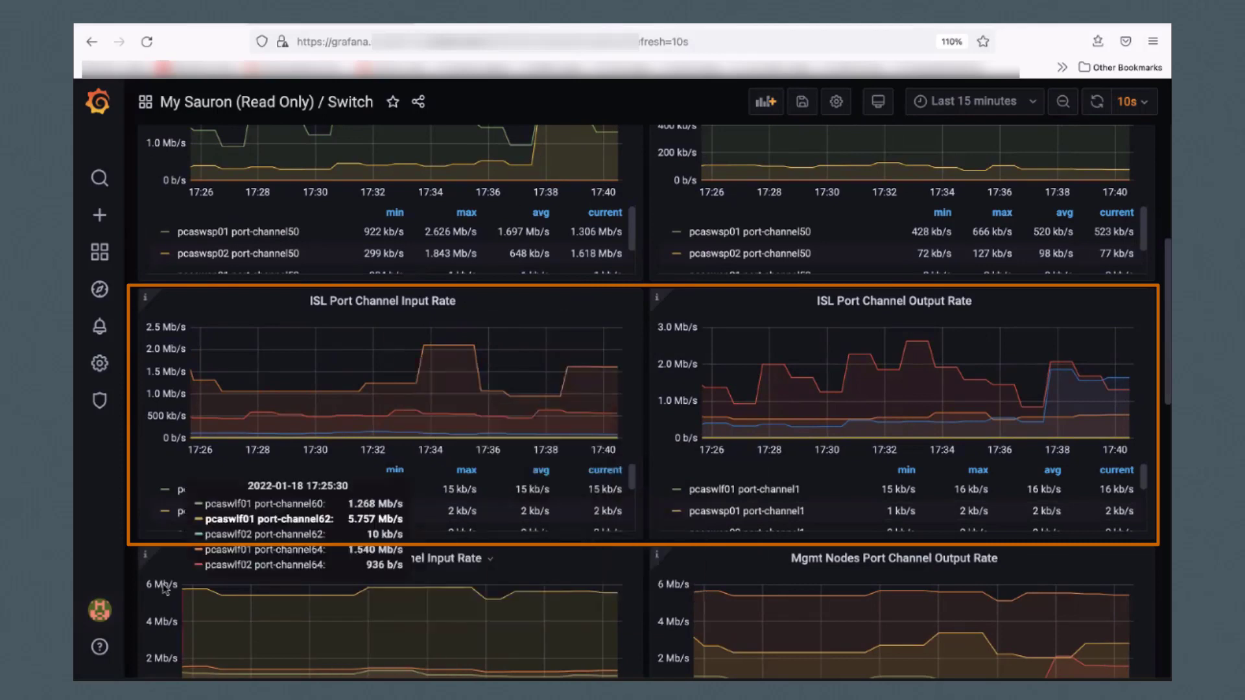
{"action": "scroll", "scroll_direction": "down", "scroll_amount": 3}
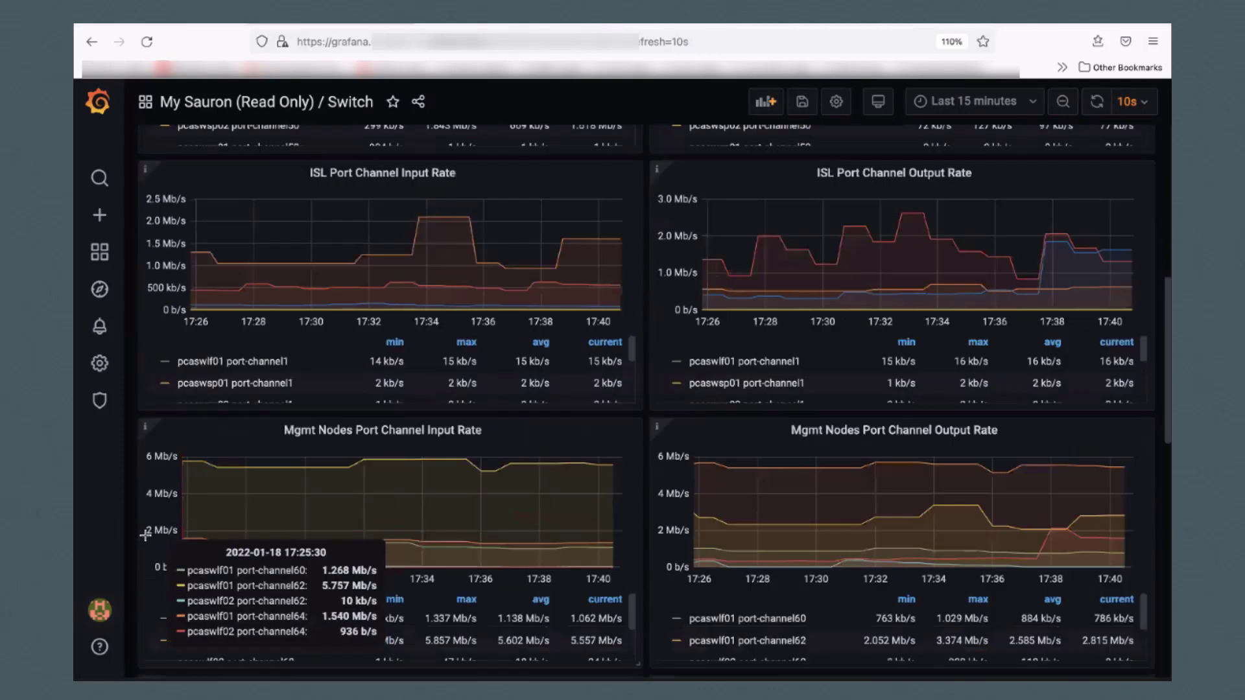
{"action": "scroll", "scroll_direction": "down", "scroll_amount": 3}
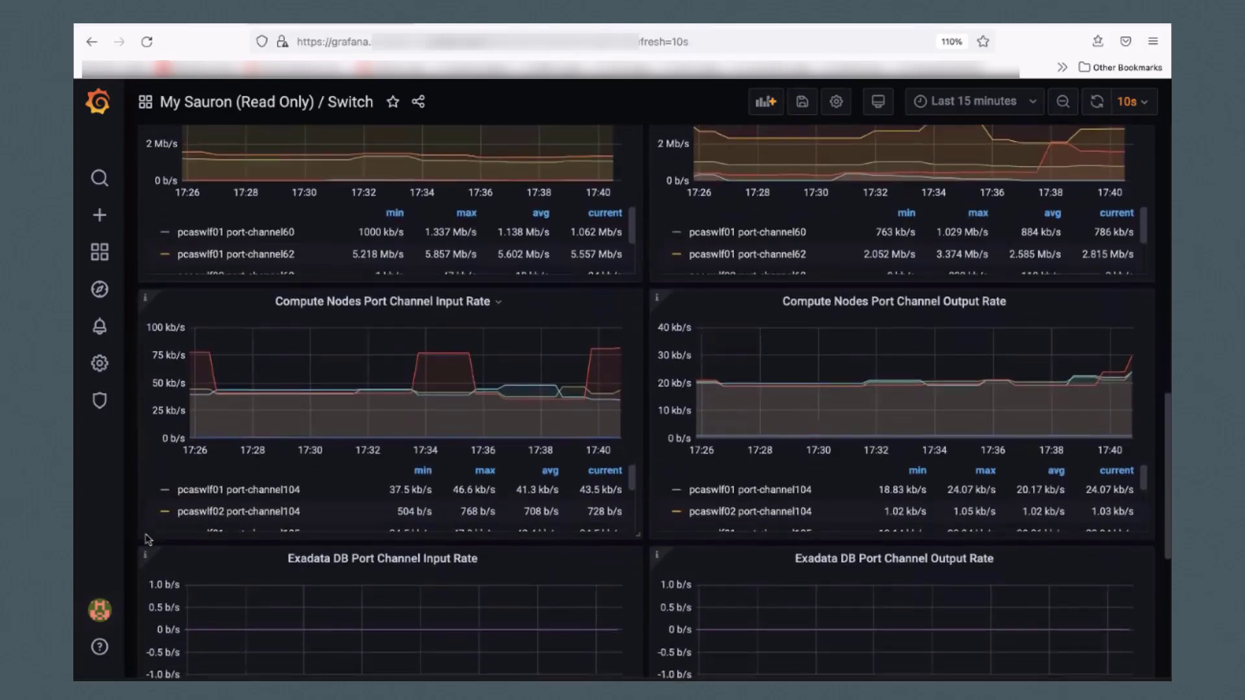
{"action": "scroll", "scroll_direction": "down", "scroll_amount": 3}
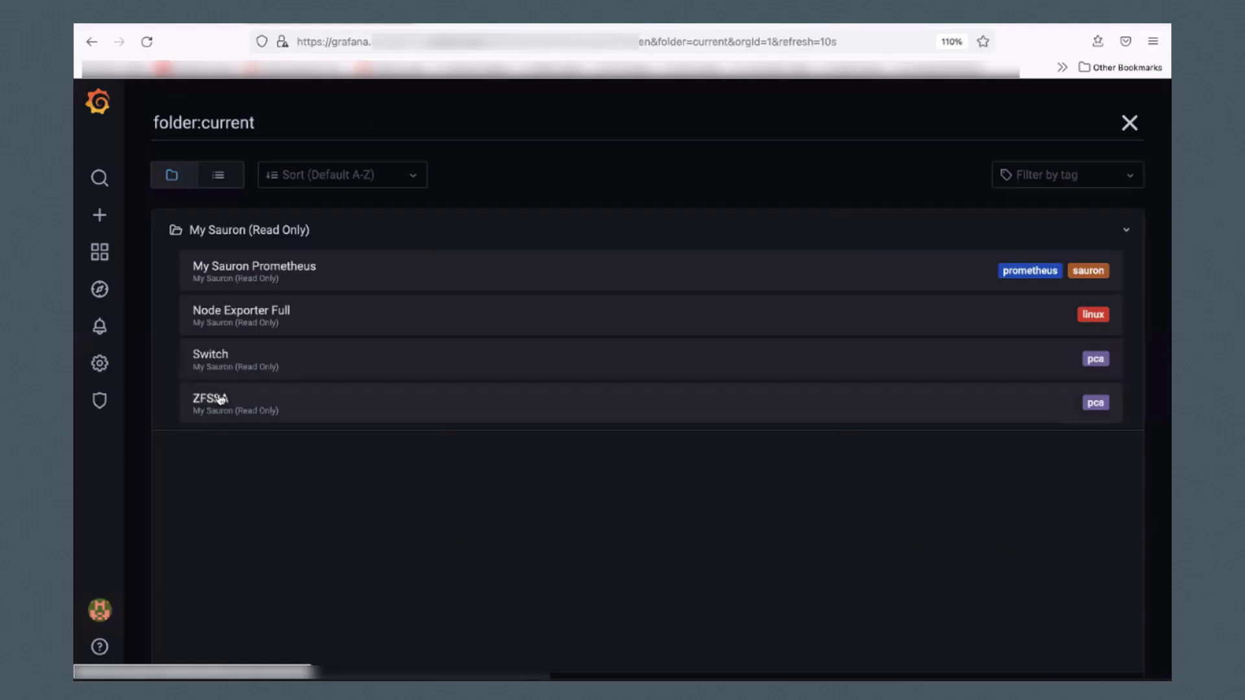
Load the ZFSSA dashboard with the ZFSSA Node filter left on All.
{"action": "left_click", "coordinate": [211, 403]}
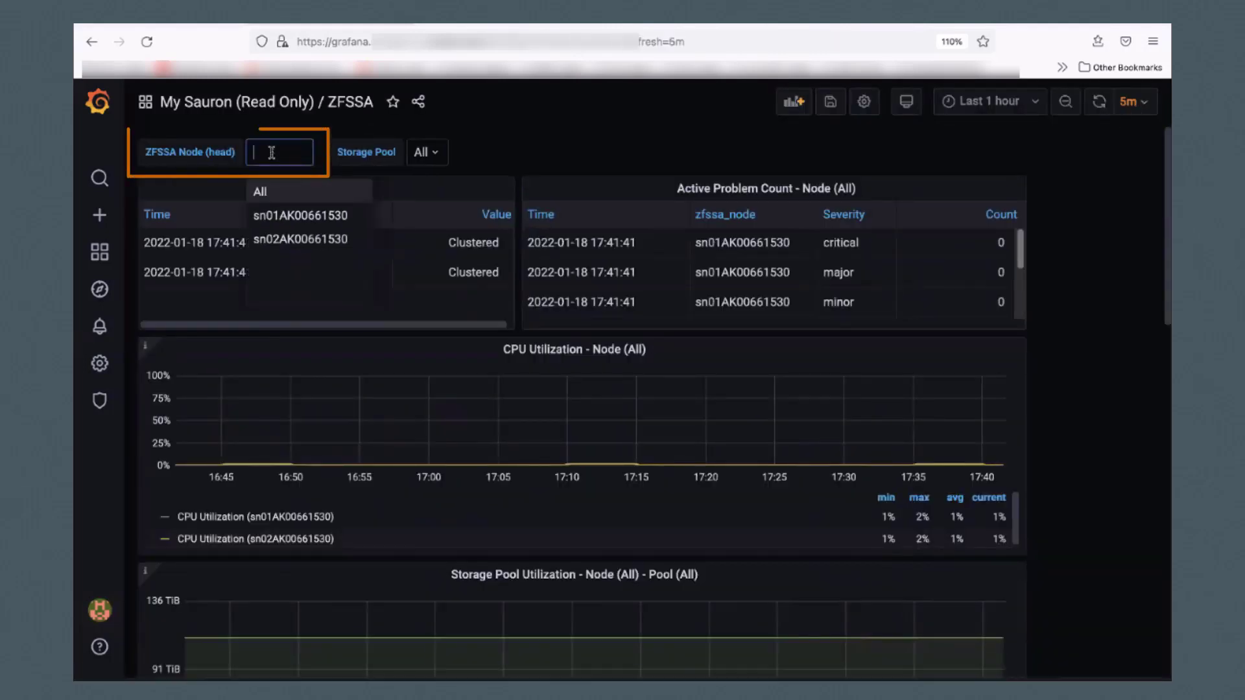
{"action": "mouse_move", "coordinate": [304, 215]}
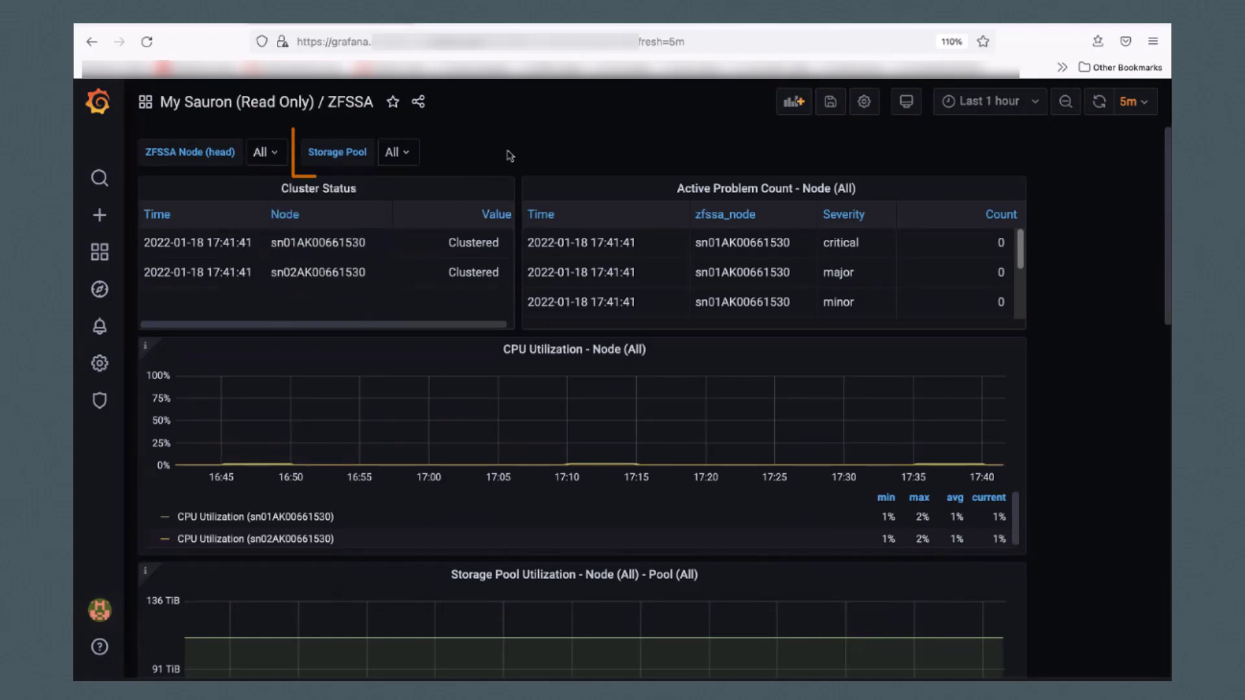
{"action": "left_click", "coordinate": [397, 152]}
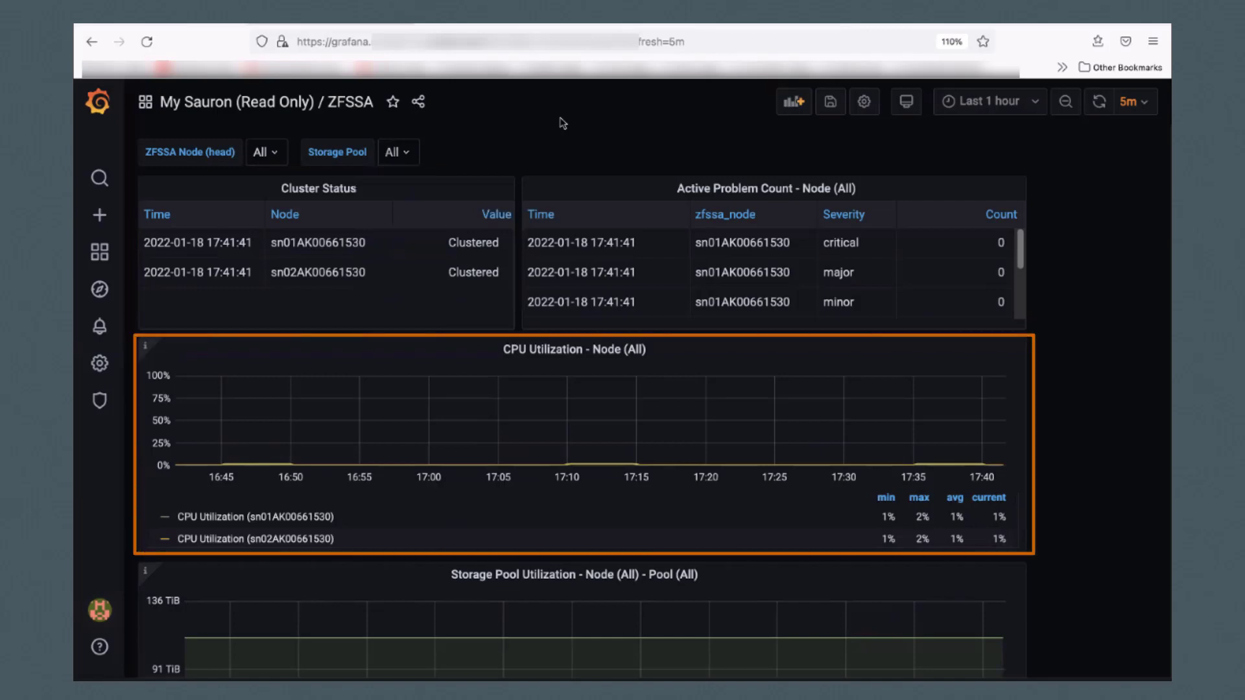
Review the cluster, CPU, storage pool and network rate panels.
{"action": "scroll", "scroll_direction": "down", "scroll_amount": 3}
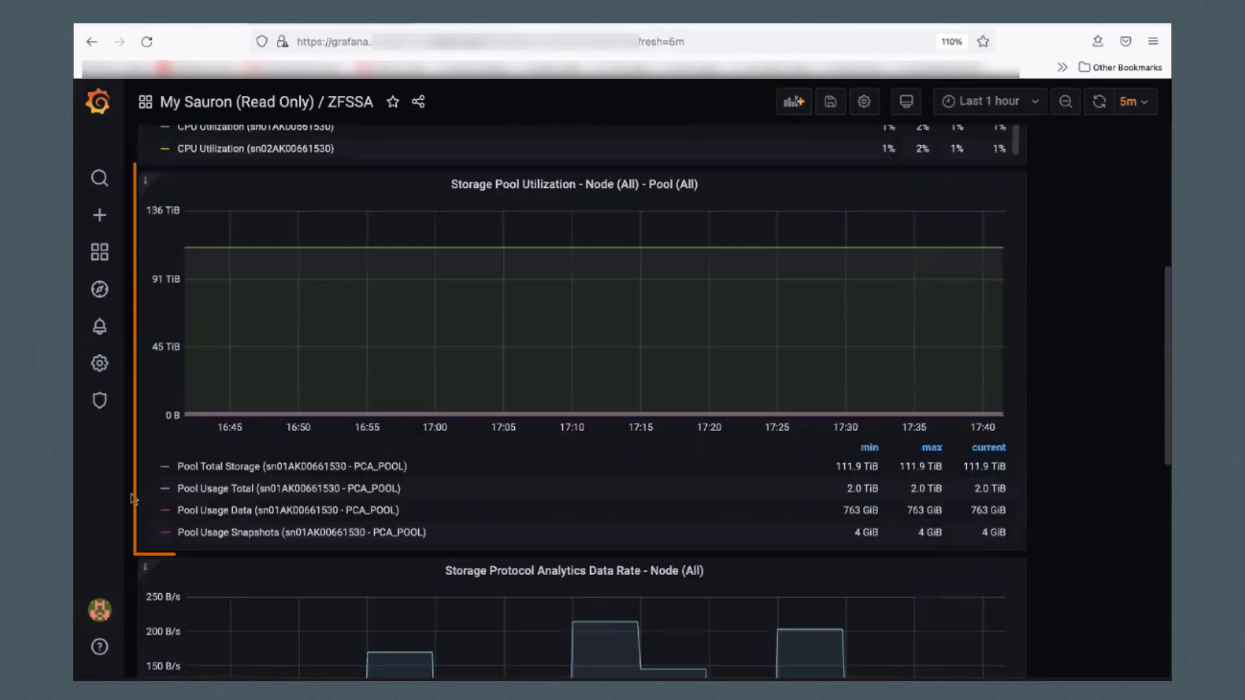
{"action": "scroll", "scroll_direction": "down", "scroll_amount": 3}
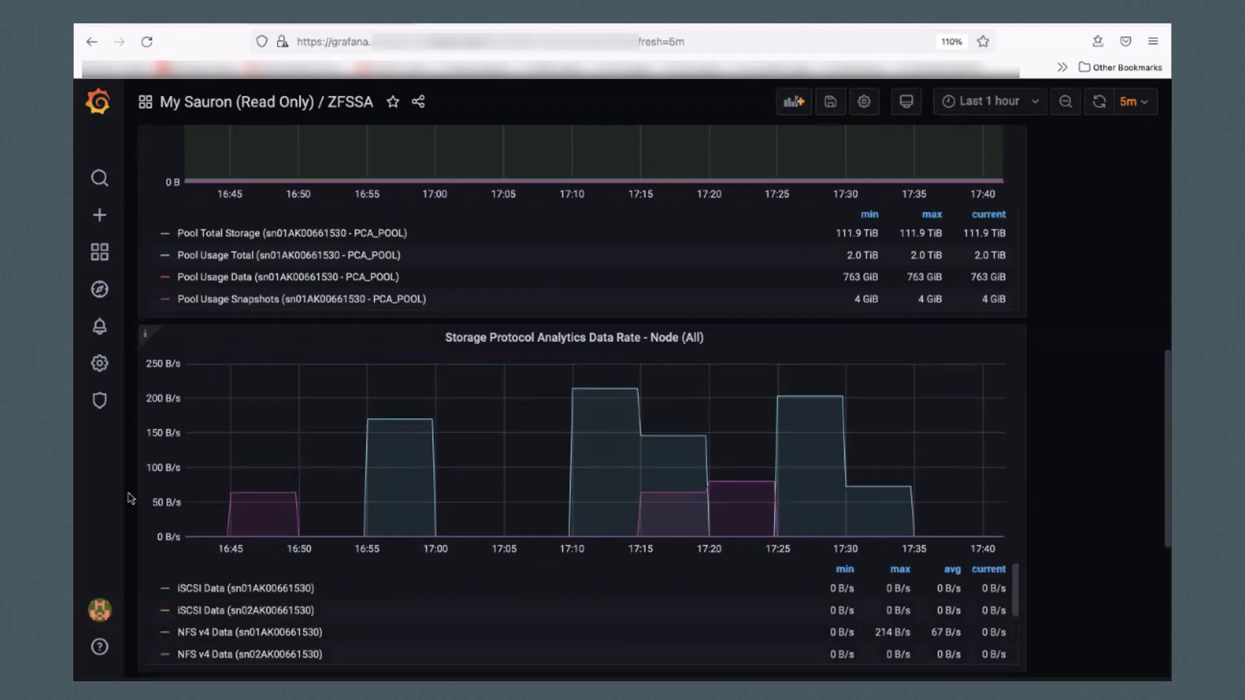
{"action": "scroll", "scroll_direction": "down", "scroll_amount": 3}
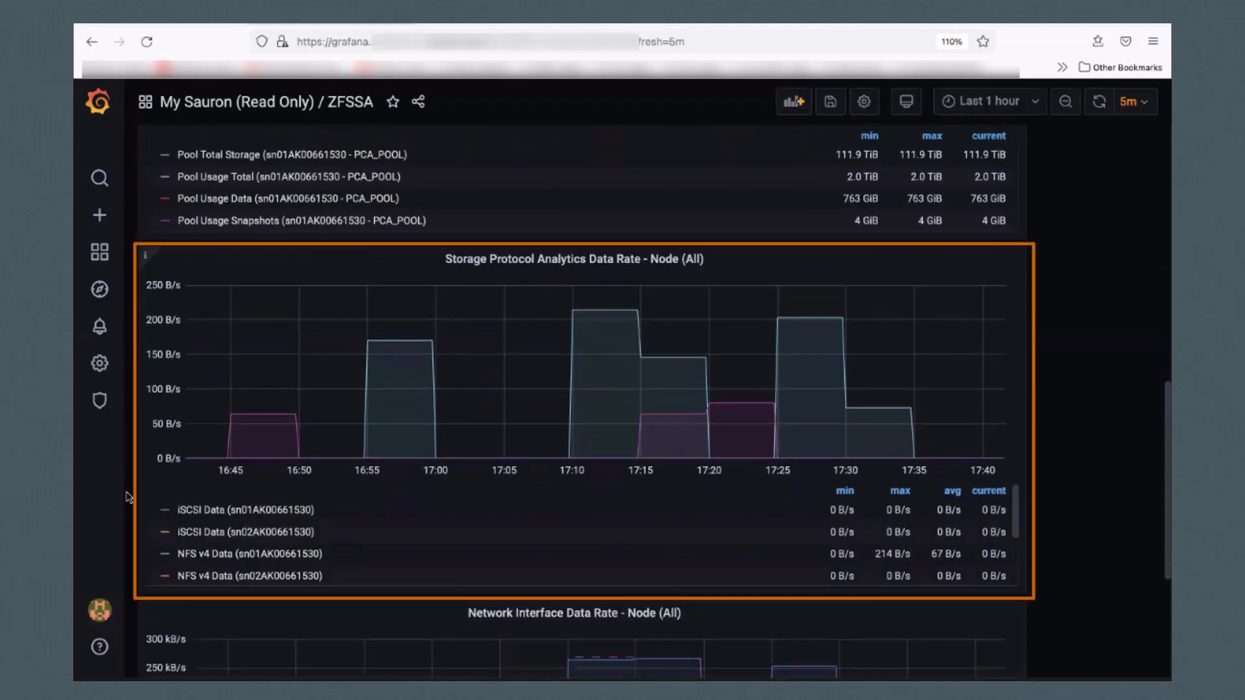
{"action": "scroll", "scroll_direction": "down", "scroll_amount": 3}
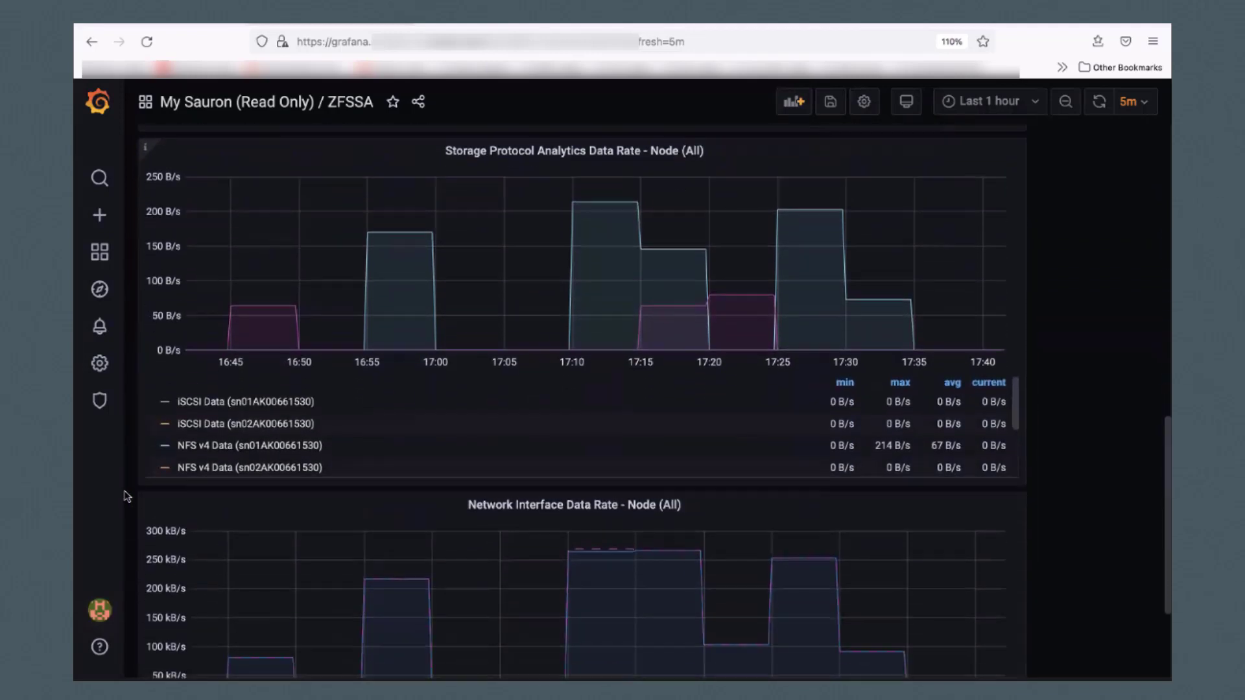
{"action": "scroll", "scroll_direction": "down", "scroll_amount": 3}
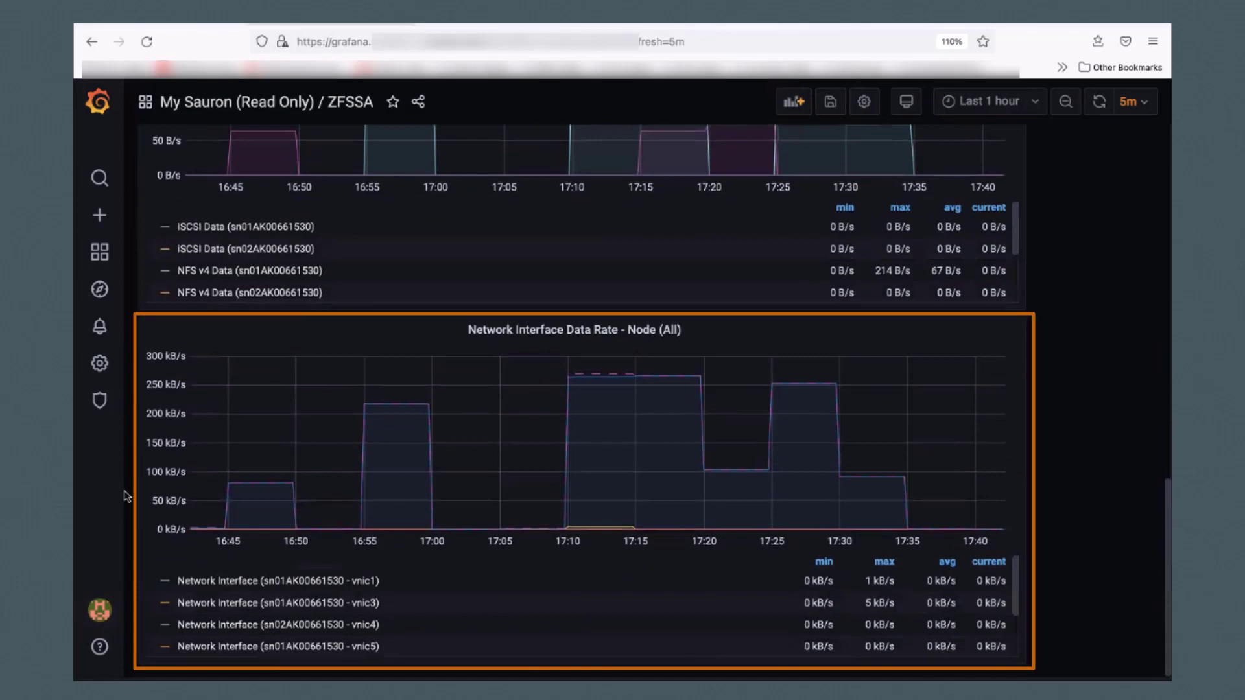
{"action": "left_click", "coordinate": [98, 253]}
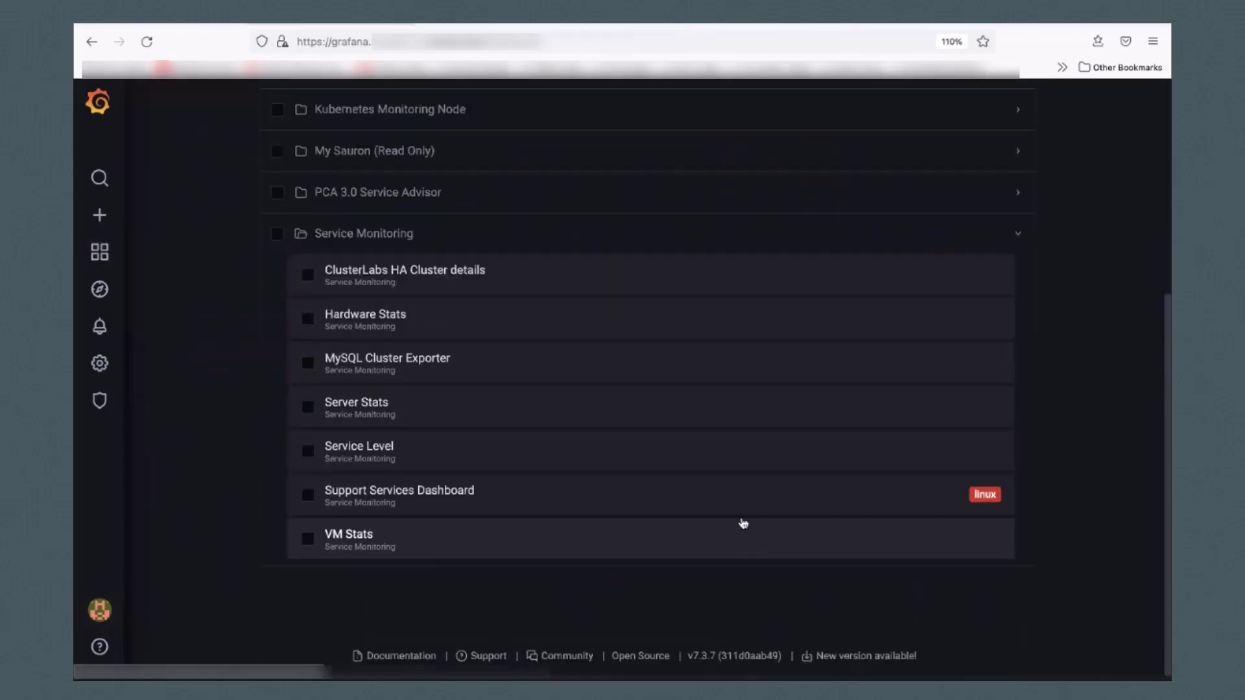
Load the VM Stats dashboard and browse its network, disk, memory and vCPU panels.
{"action": "left_click", "coordinate": [347, 533]}
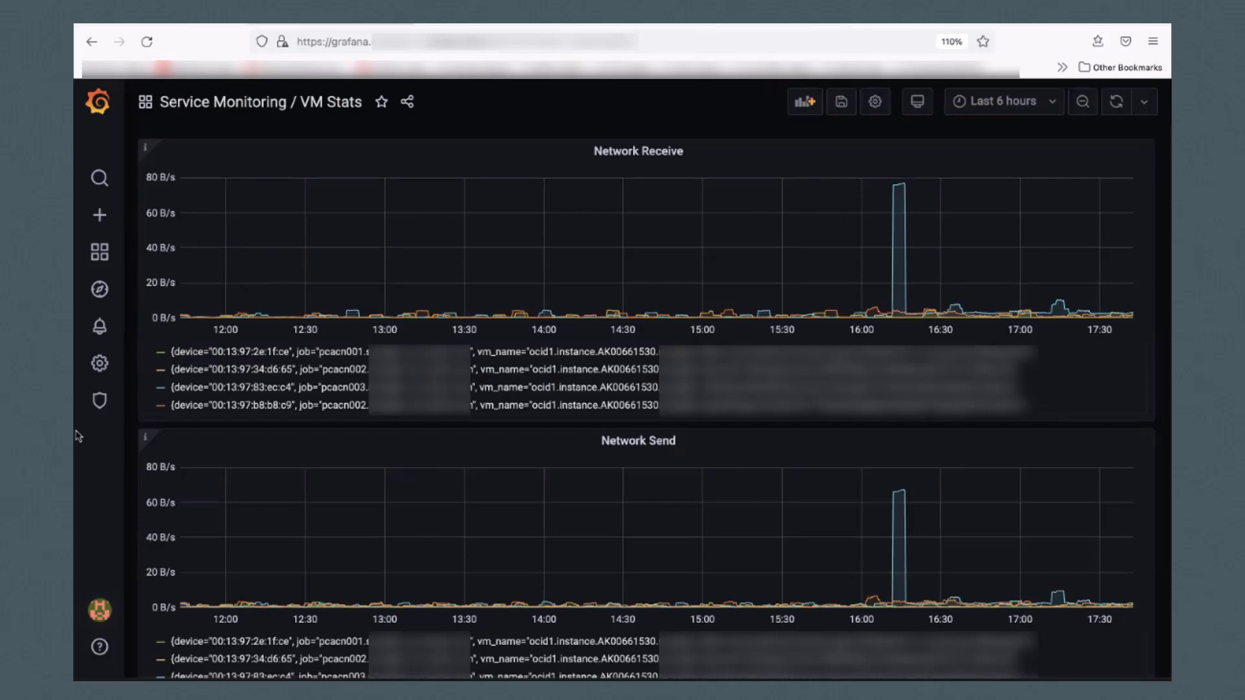
{"action": "left_click_drag", "start_coordinate": [476, 317], "coordinate": [1028, 426]}
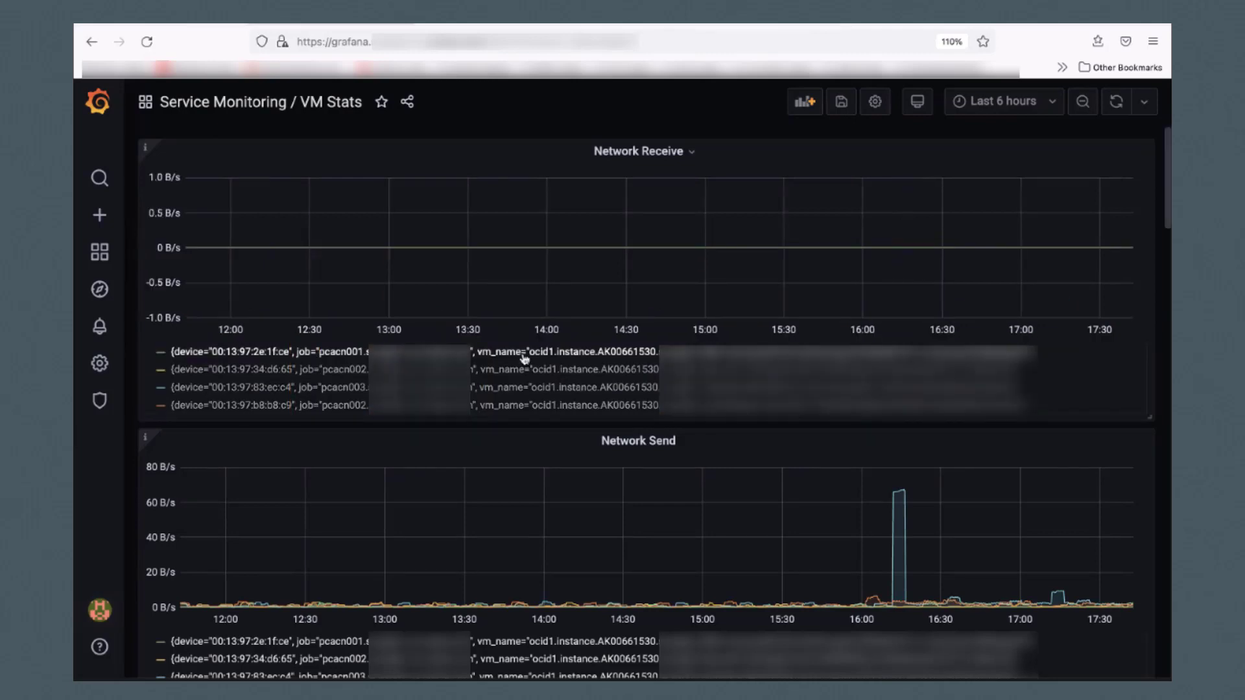
{"action": "scroll", "scroll_direction": "down", "scroll_amount": 3}
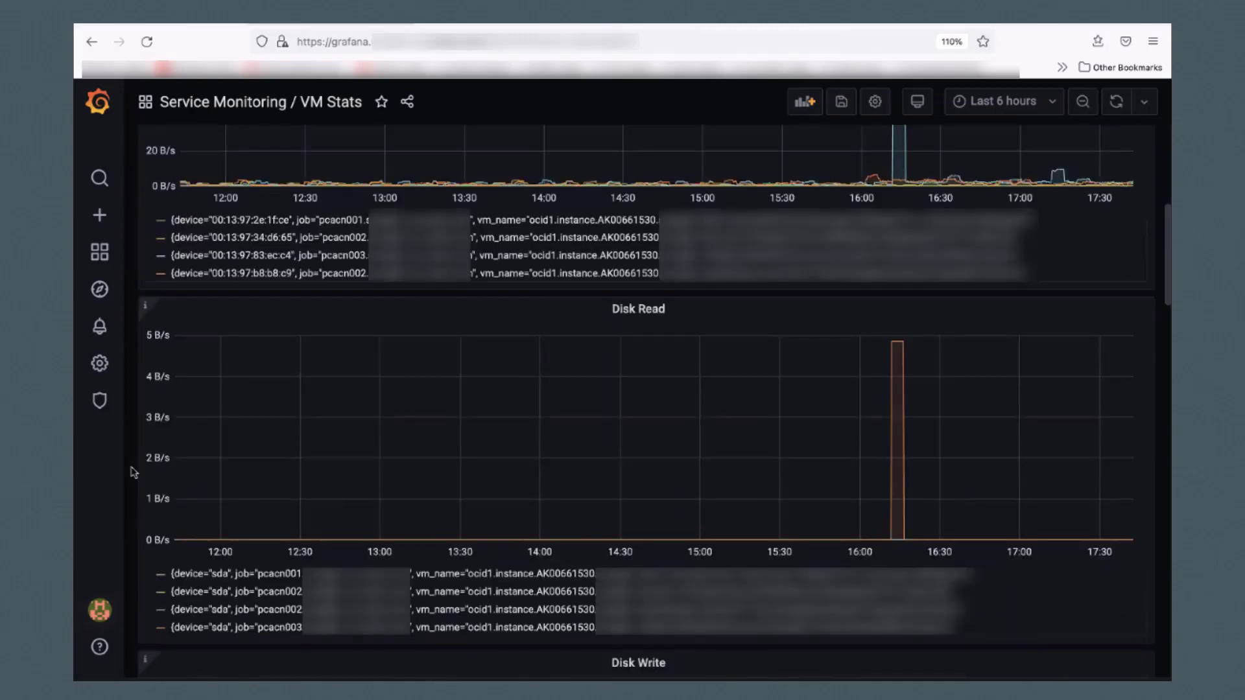
{"action": "scroll", "scroll_direction": "down", "scroll_amount": 3}
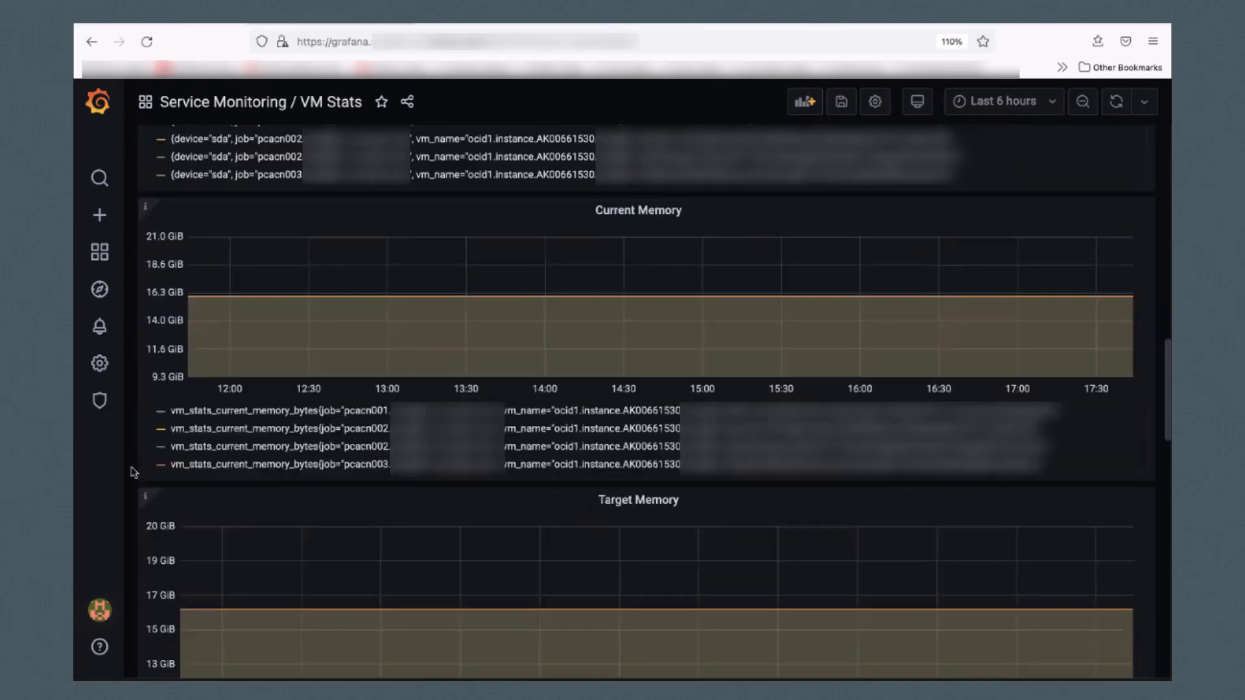
{"action": "scroll", "scroll_direction": "down", "scroll_amount": 3}
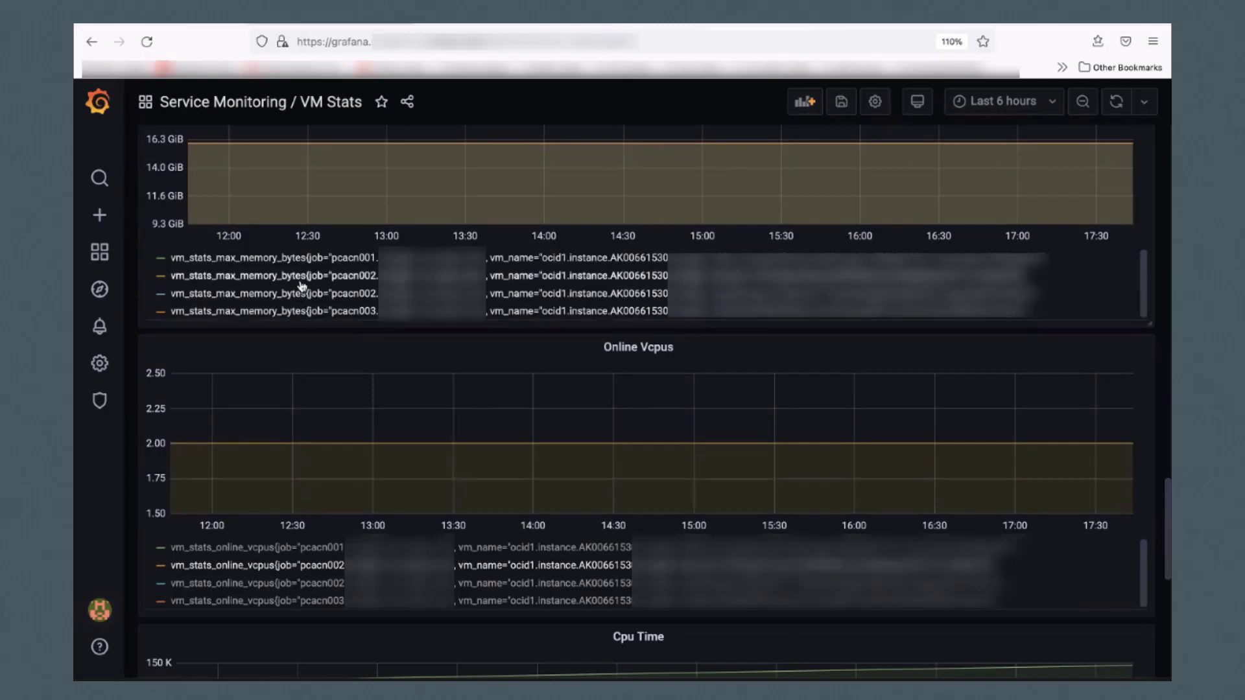
Set the VM Stats time range to the last 2 days.
{"action": "left_click", "coordinate": [1002, 101]}
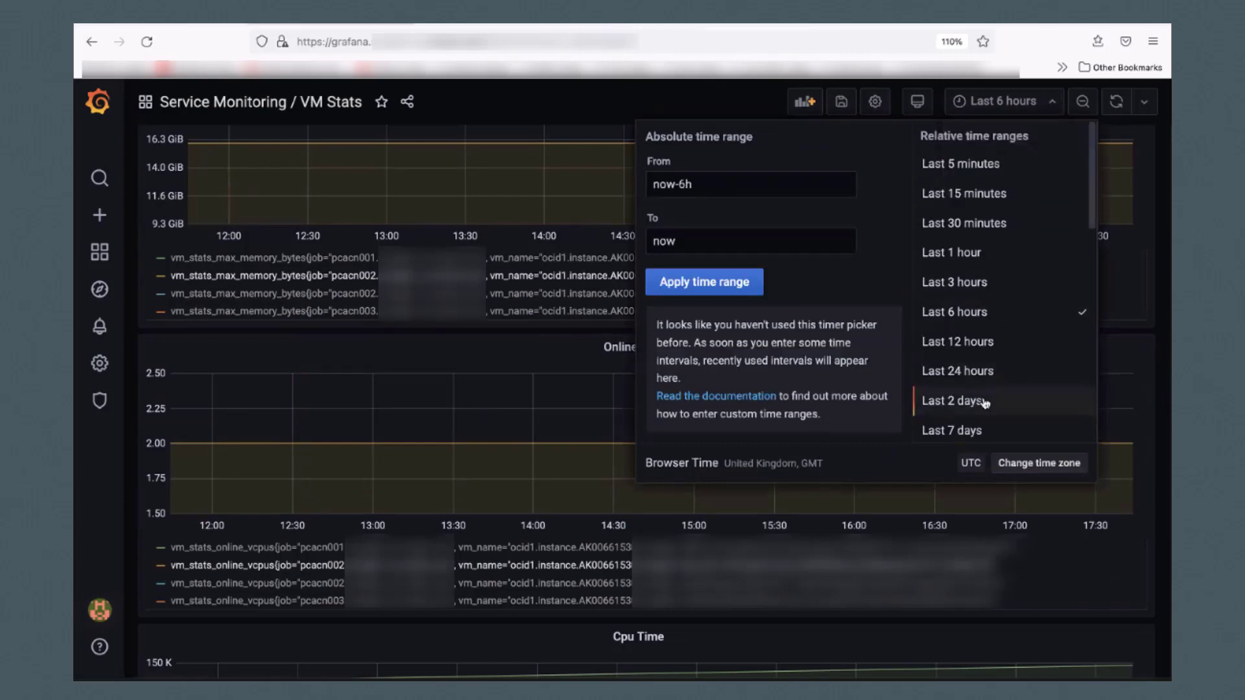
{"action": "left_click", "coordinate": [951, 401]}
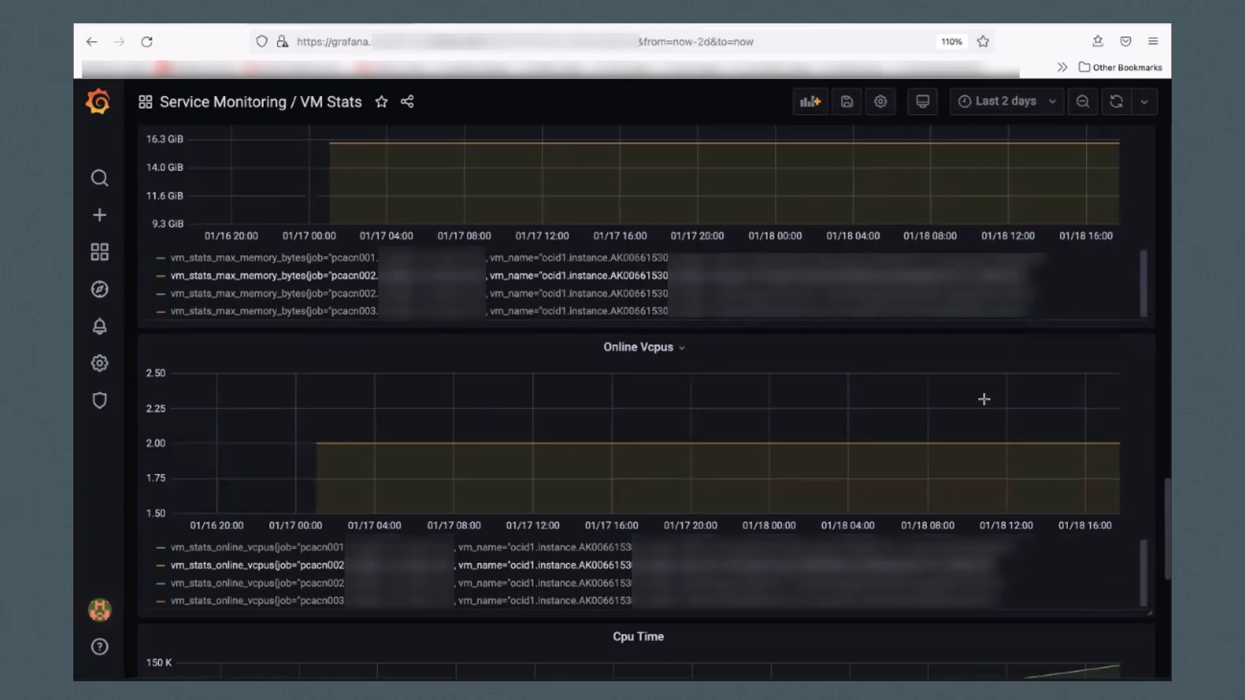